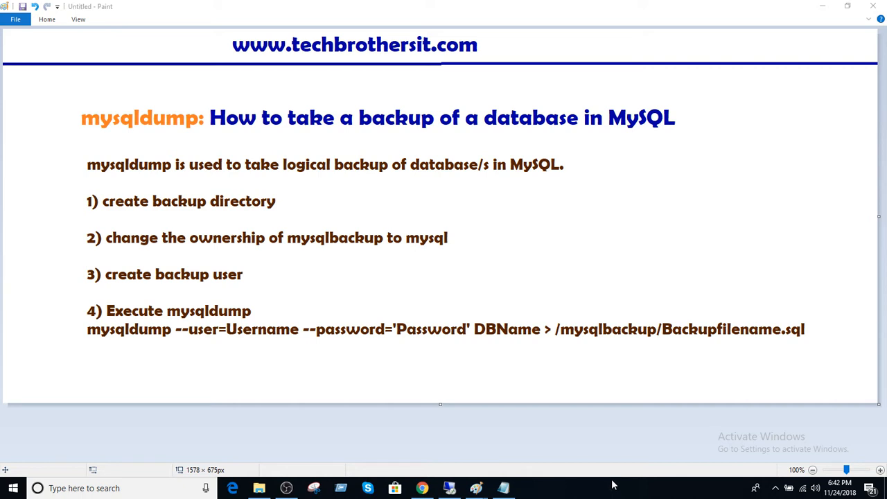
mouse_move(221, 271)
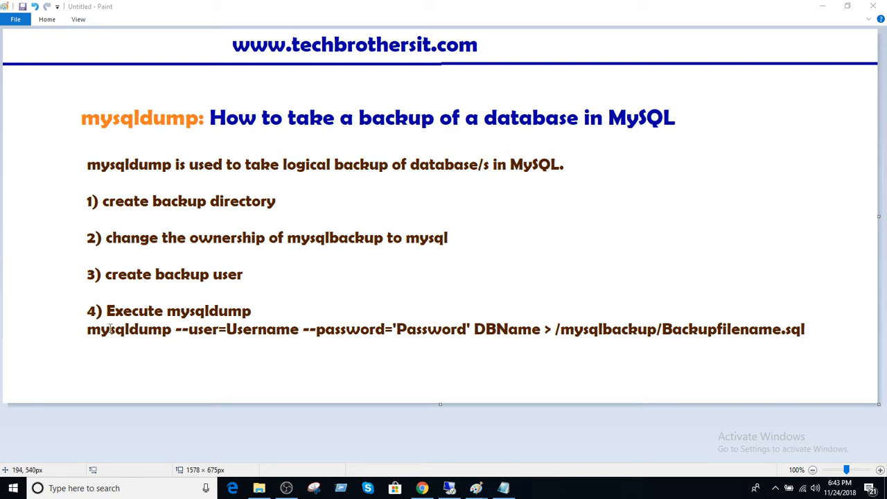
mouse_move(449, 330)
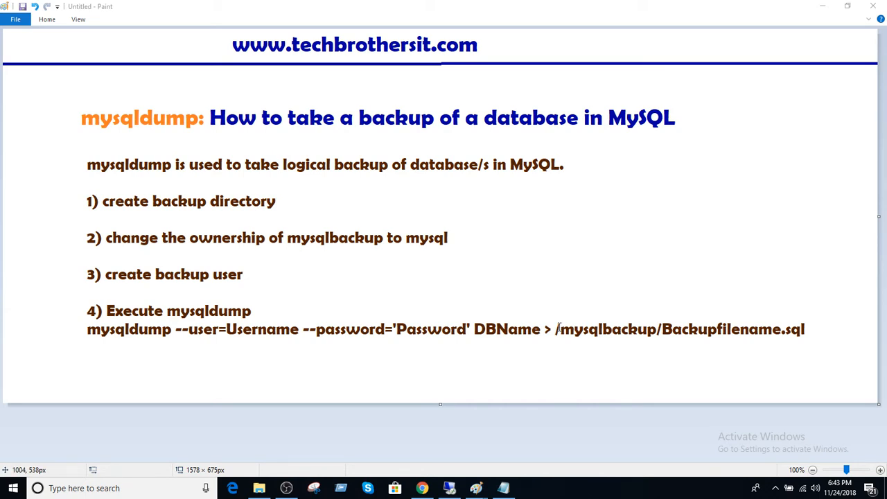
mouse_move(184, 261)
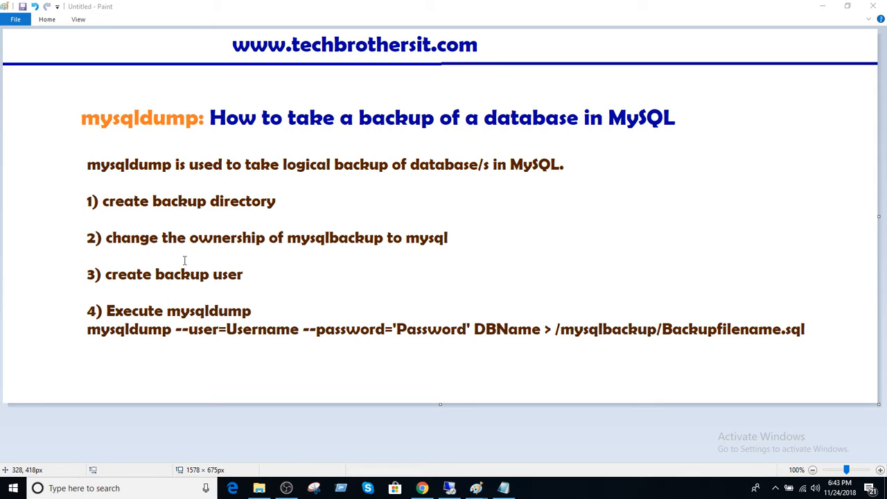
mouse_move(663, 330)
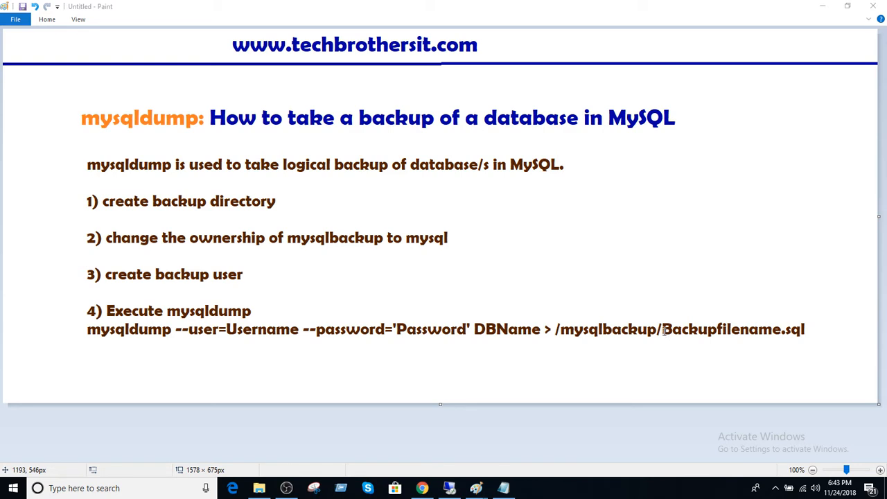
mouse_move(454, 324)
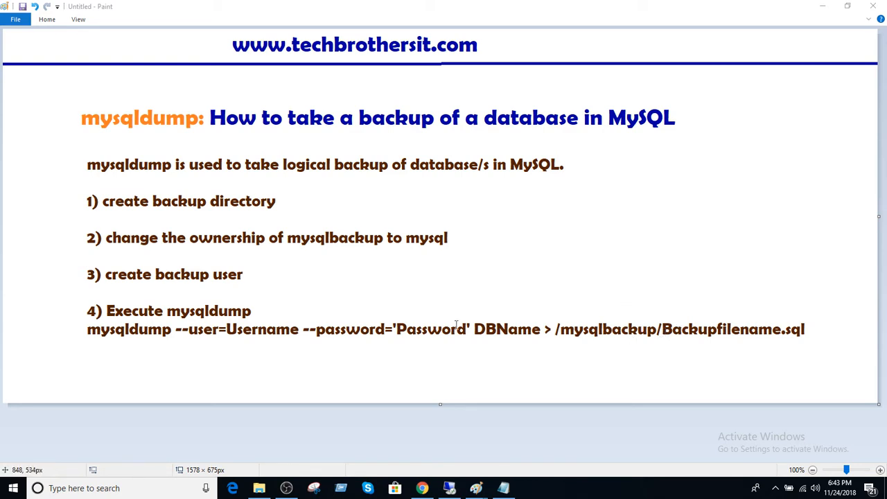
mouse_move(317, 344)
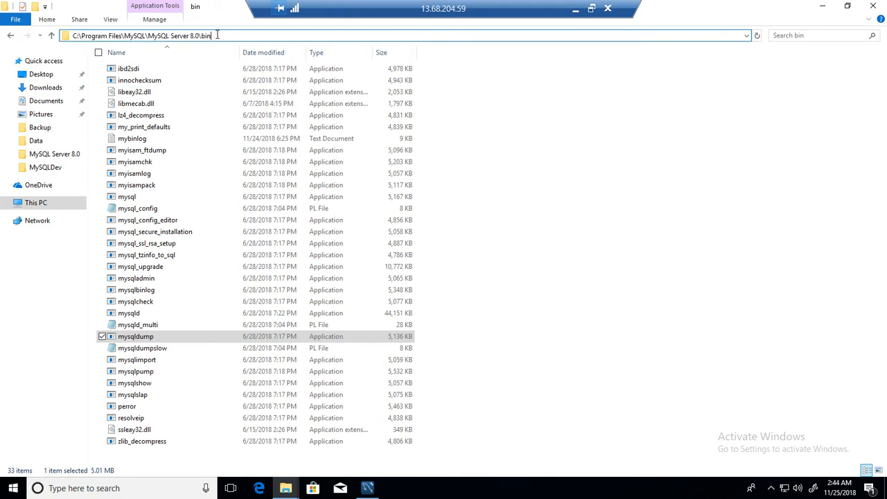
Step: Copy the MySQL Server 8.0 bin folder path and search for cmd
click(136, 337)
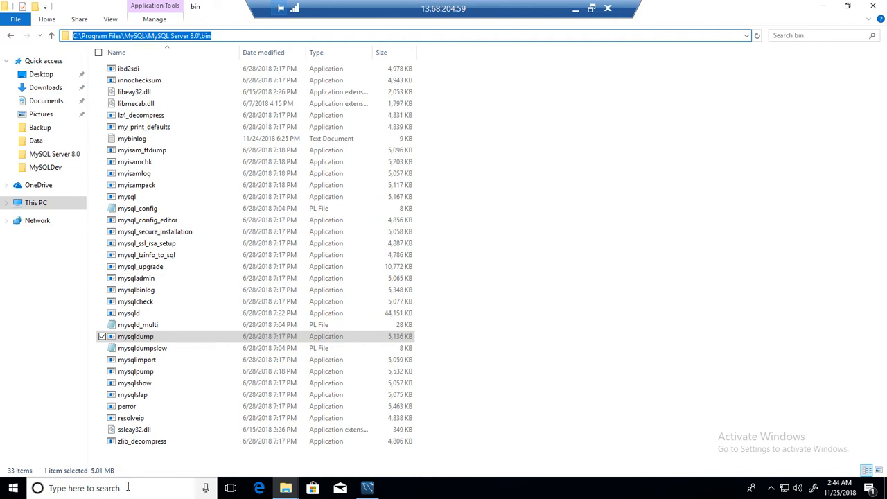
text(cmd)
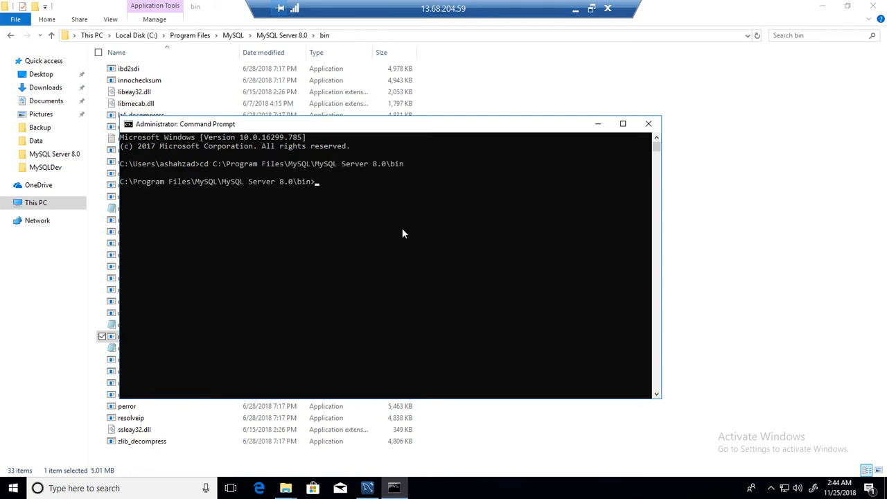
text(mysqd)
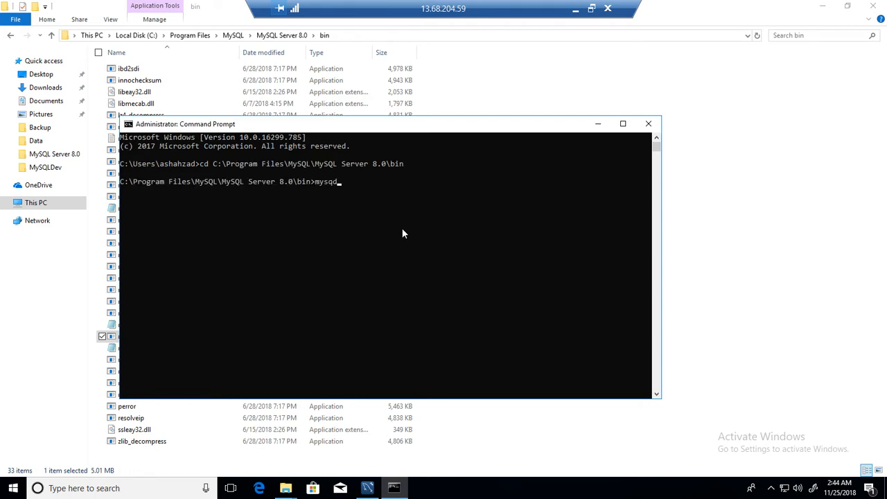
text(dump)
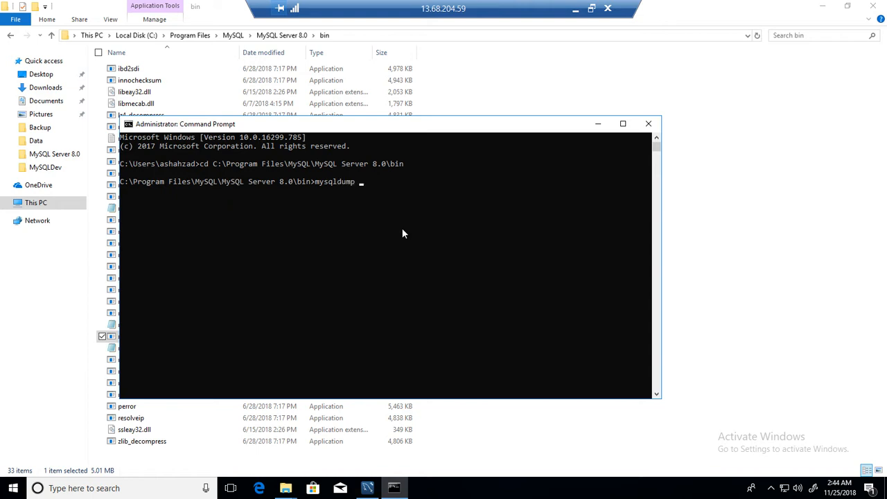
mouse_move(341, 202)
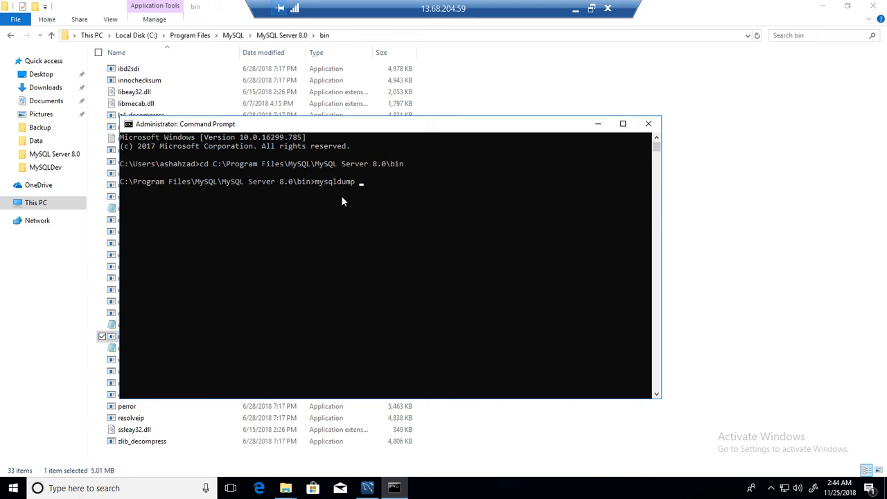
mouse_move(347, 200)
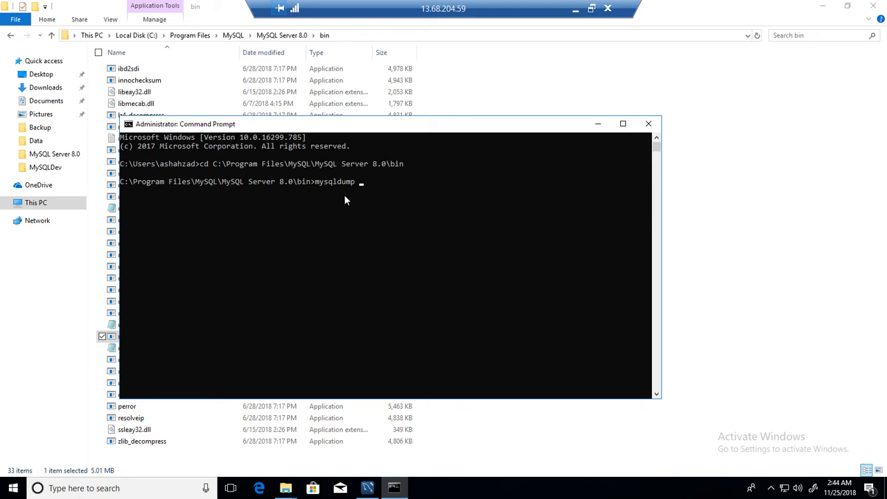
key(BackSpace)
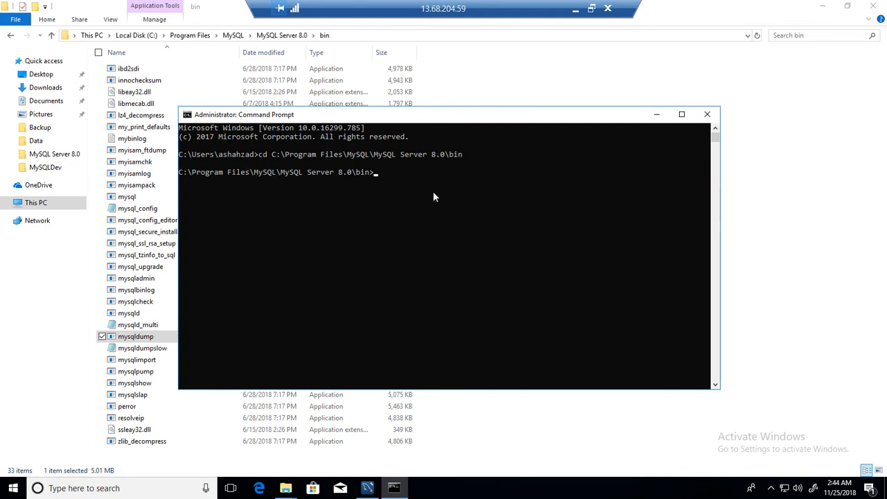
mouse_move(319, 225)
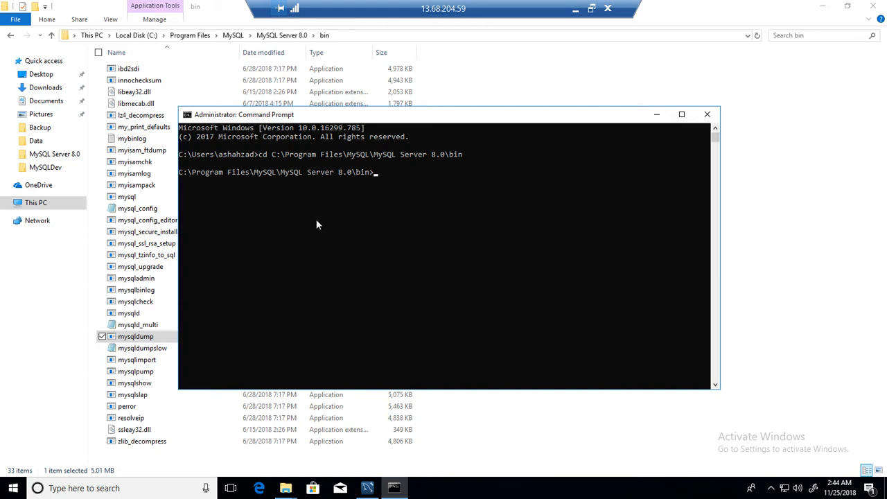
mouse_move(319, 224)
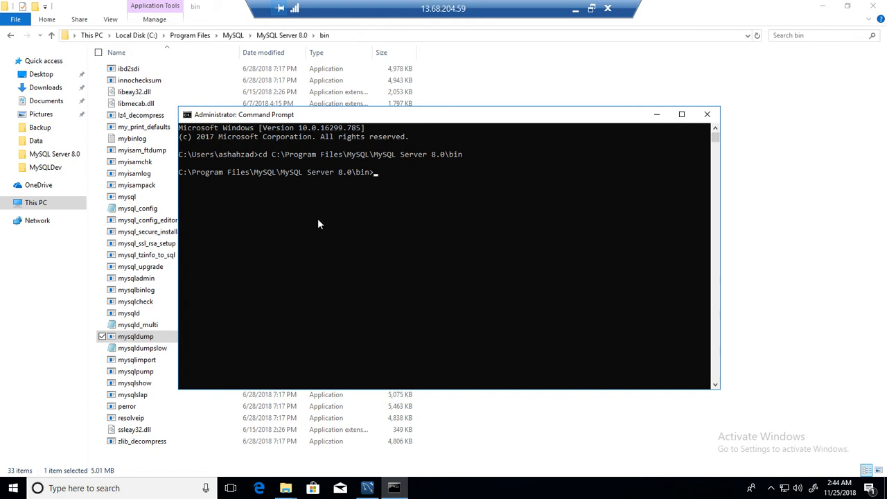
mouse_move(360, 200)
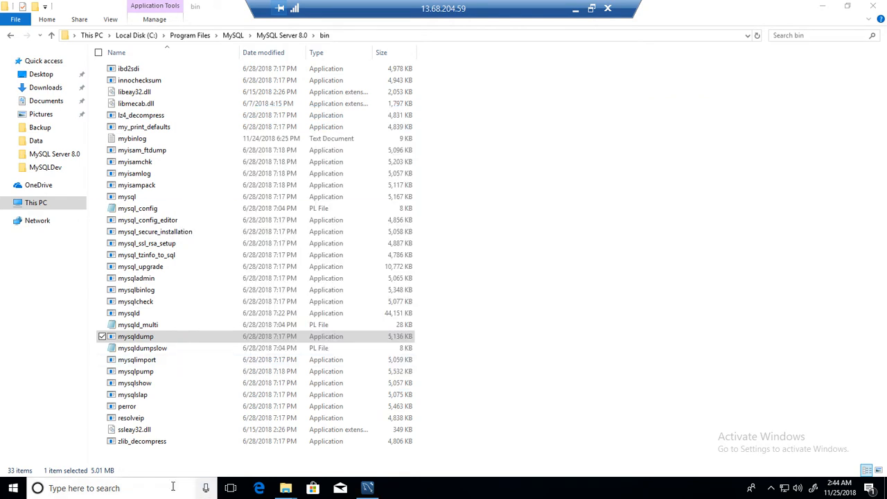
Step: Launch PuTTY and enter the TechBrothersIT node host name
text(putty)
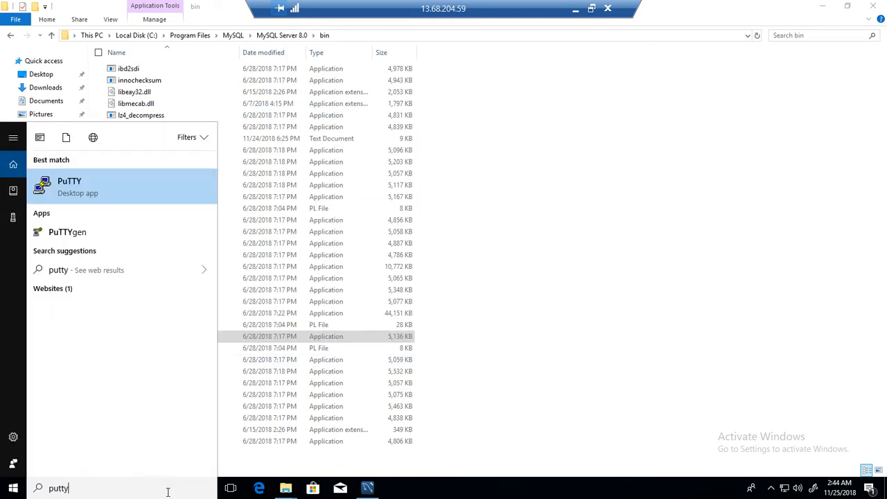
click(70, 186)
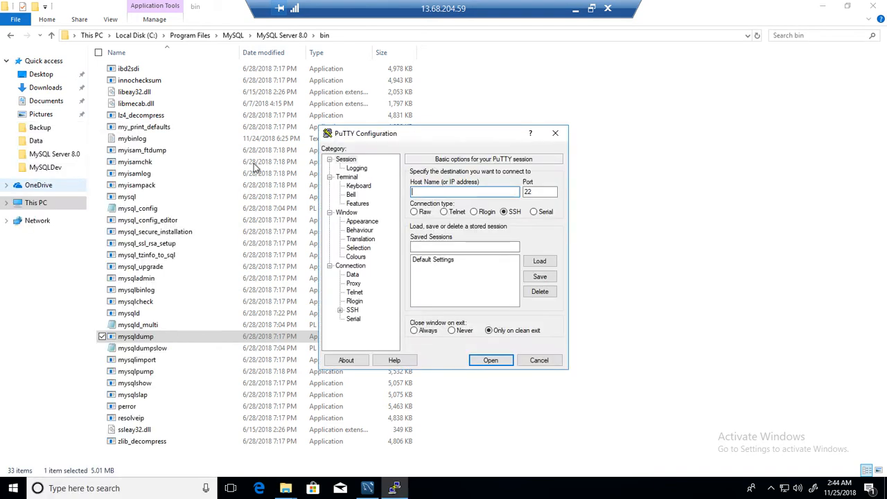
text(Tech)
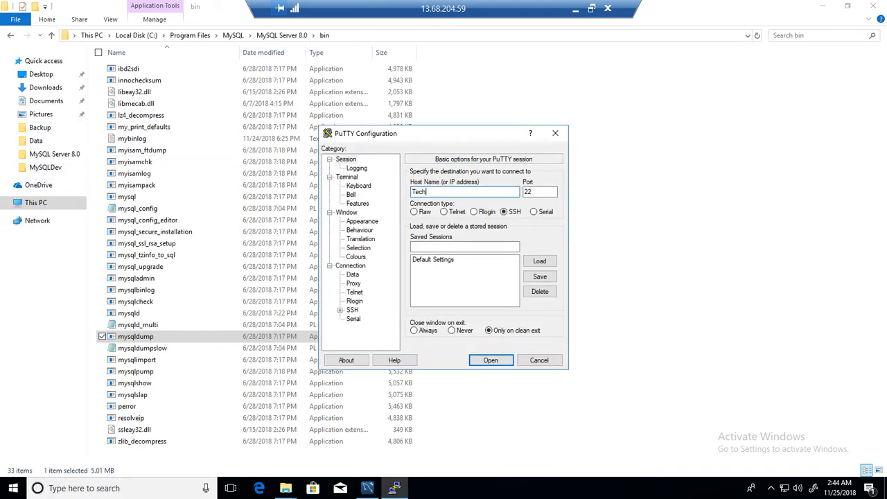
text(Brothers)
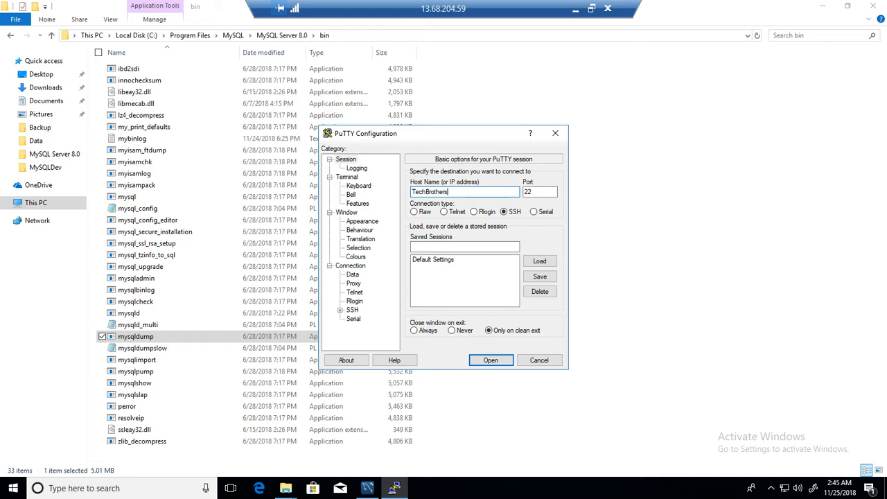
text(T-Node1)
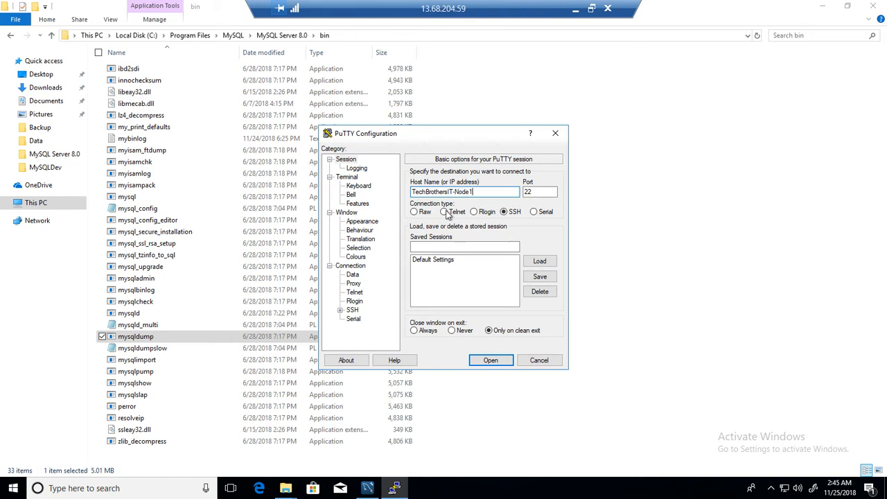
Step: Adjust the terminal font under Window > Appearance before opening the session
click(361, 222)
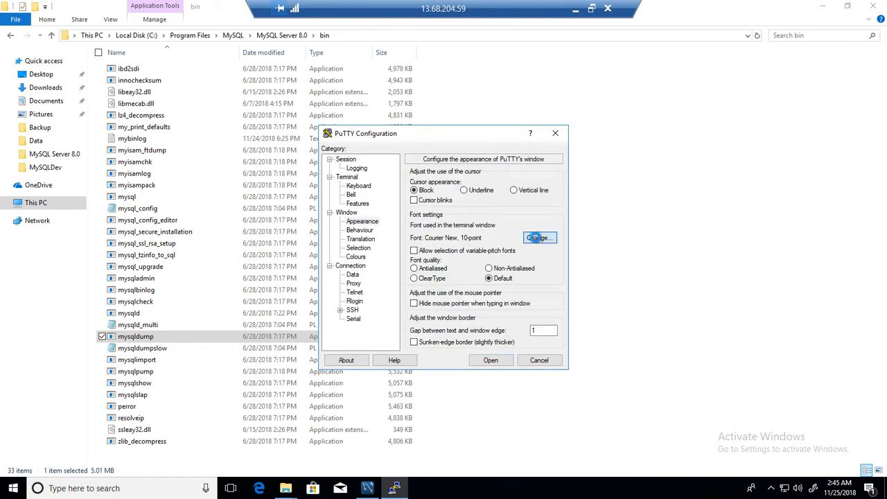
click(540, 238)
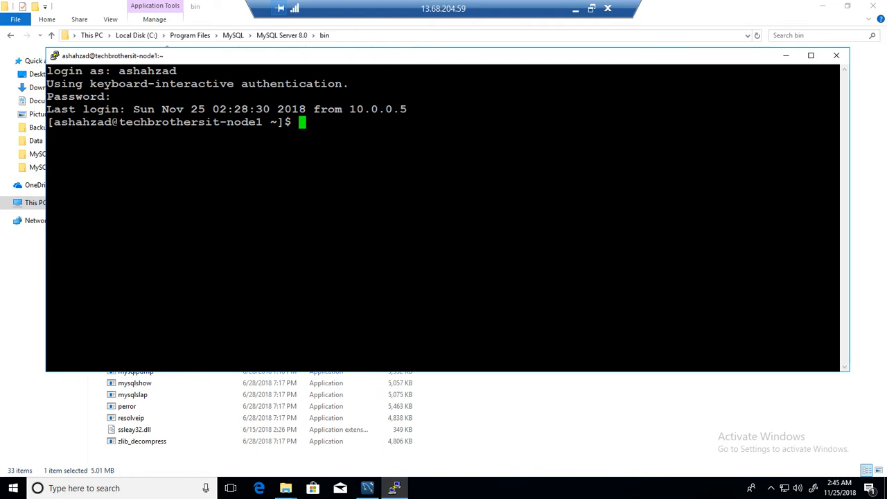
Step: Switch to root with sudo su and check the notes in MySQL Workbench
text(sudo su)
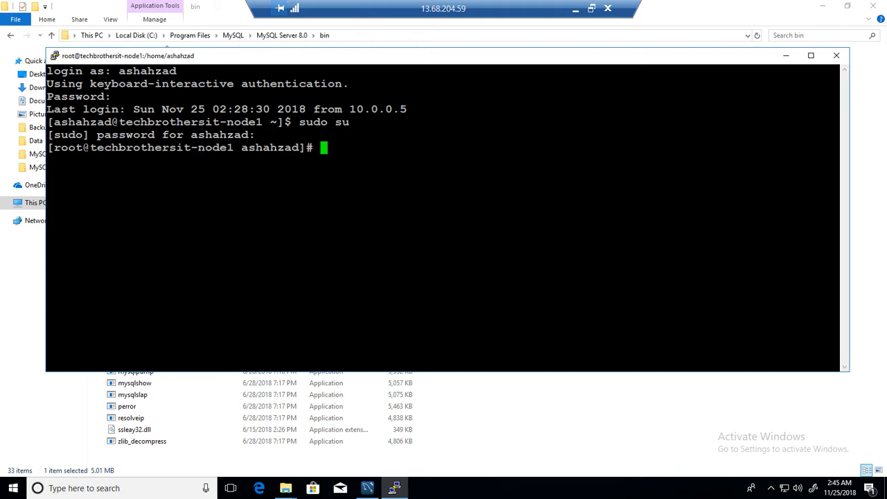
mouse_move(399, 474)
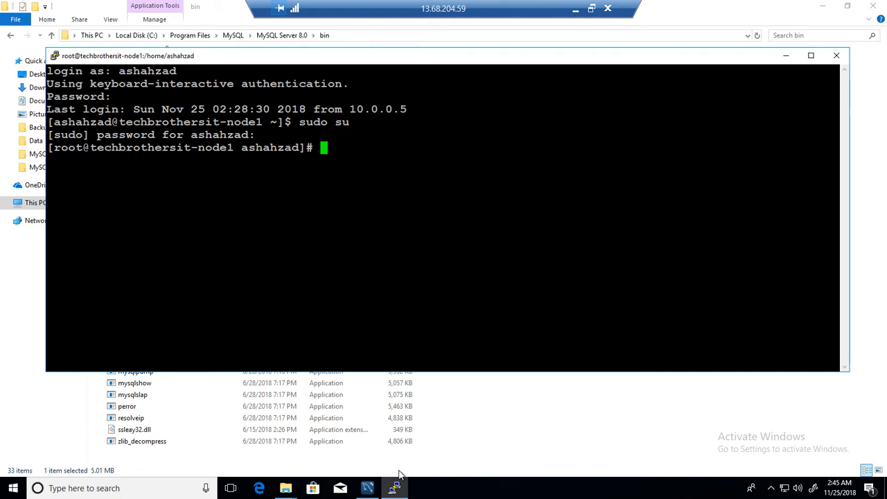
click(367, 488)
text(mkdir /mysqlbacku)
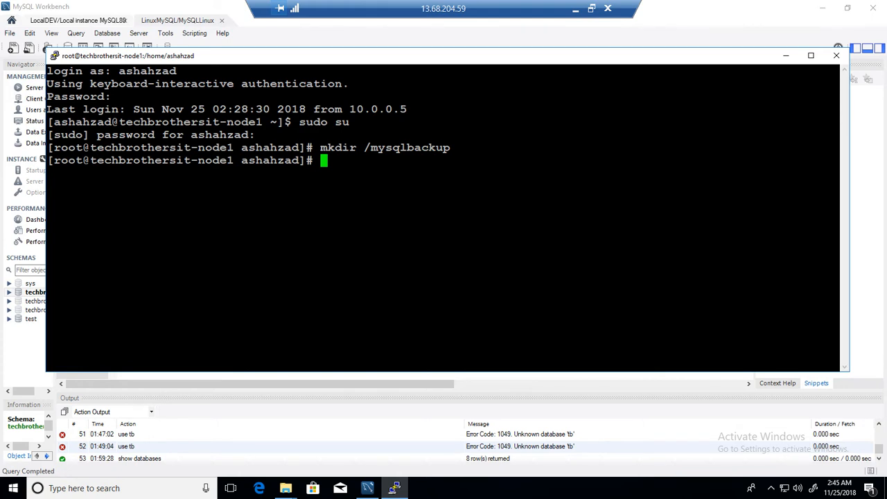
Step: Check the working directory, move to the filesystem root and list it with ls -l
text(pwd)
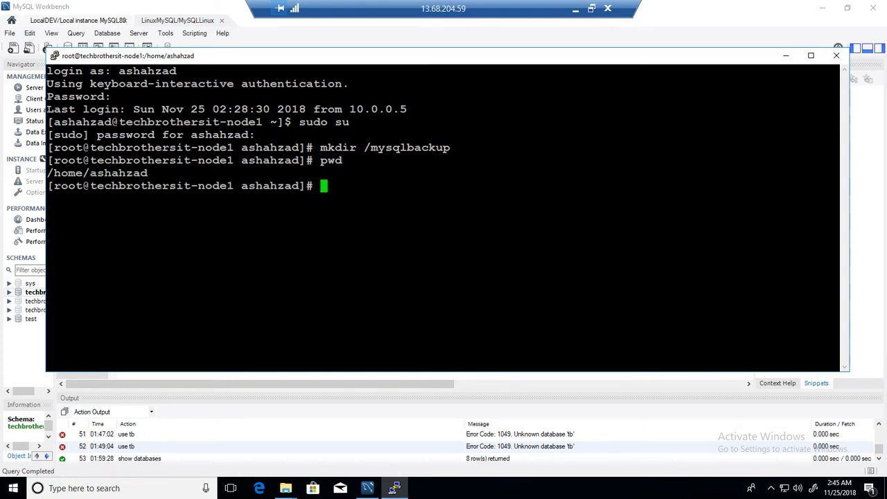
text(cd)
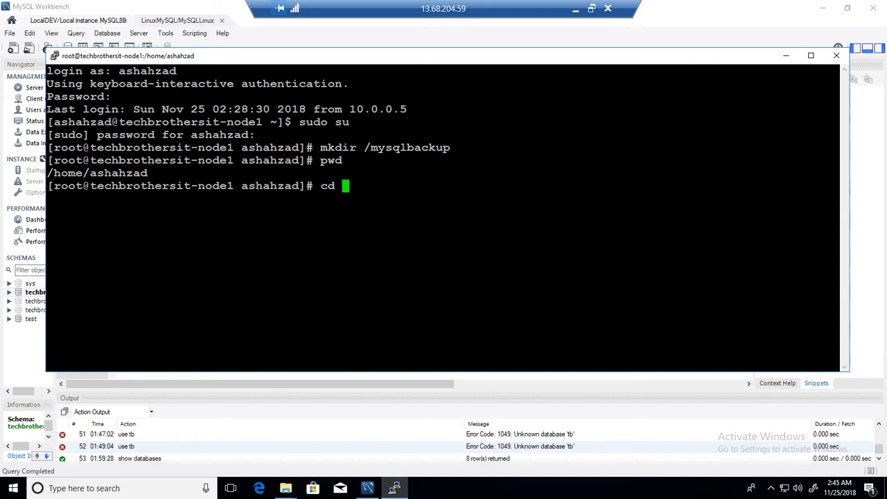
key(enter)
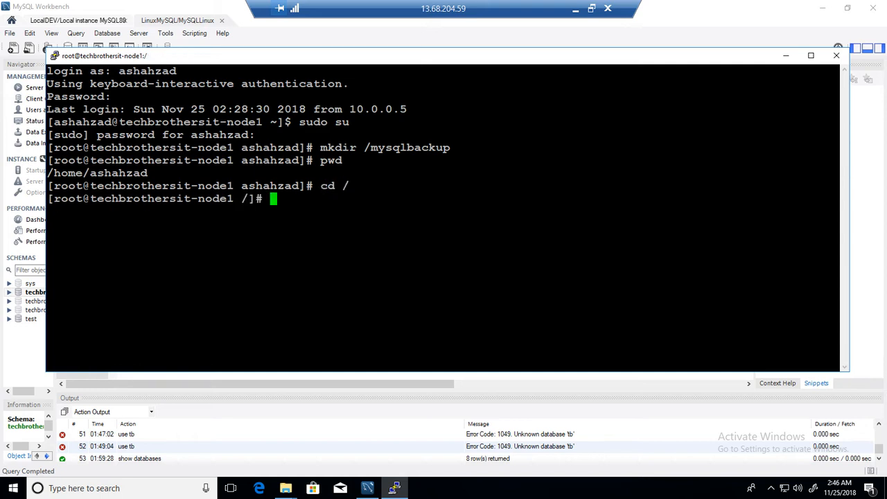
text(ls -l)
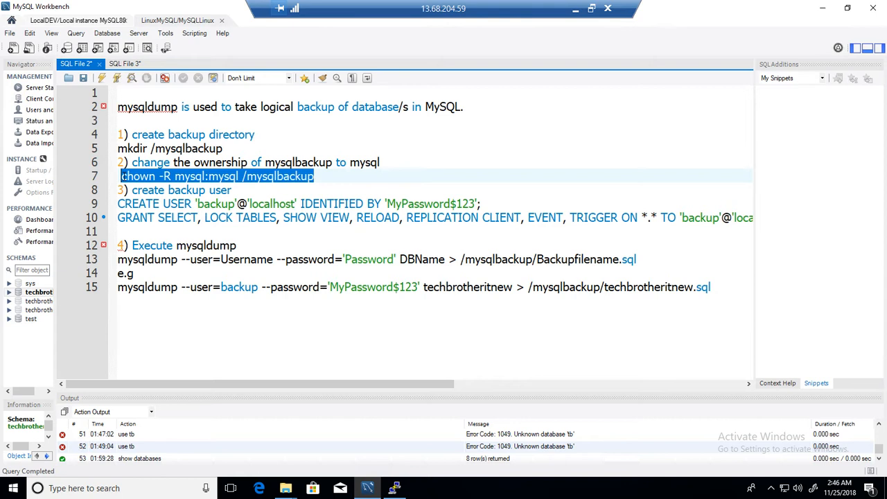
mouse_move(179, 183)
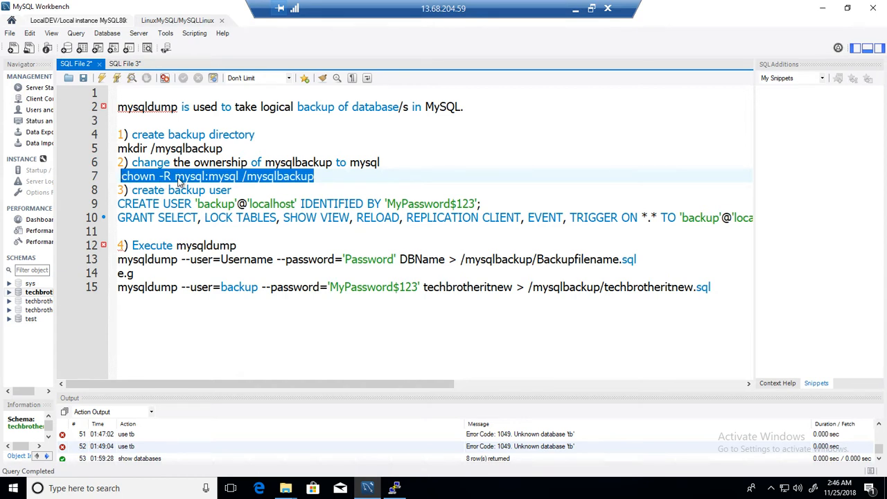
mouse_move(210, 183)
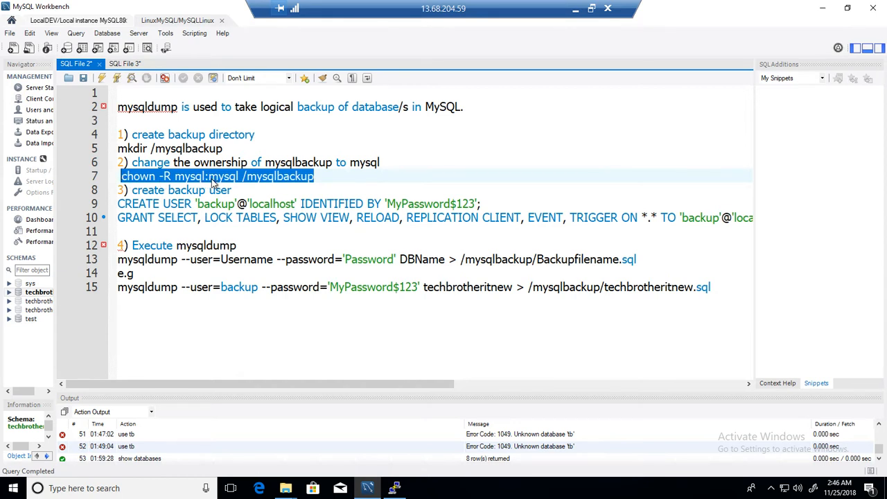
Step: Copy the chown line from the notes and run it so /mysqlbackup belongs to mysql
right_click(215, 180)
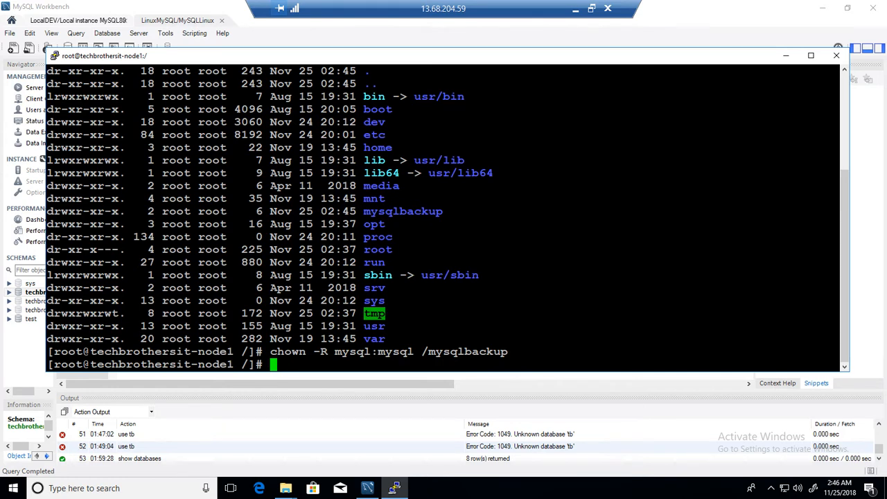
text(c)
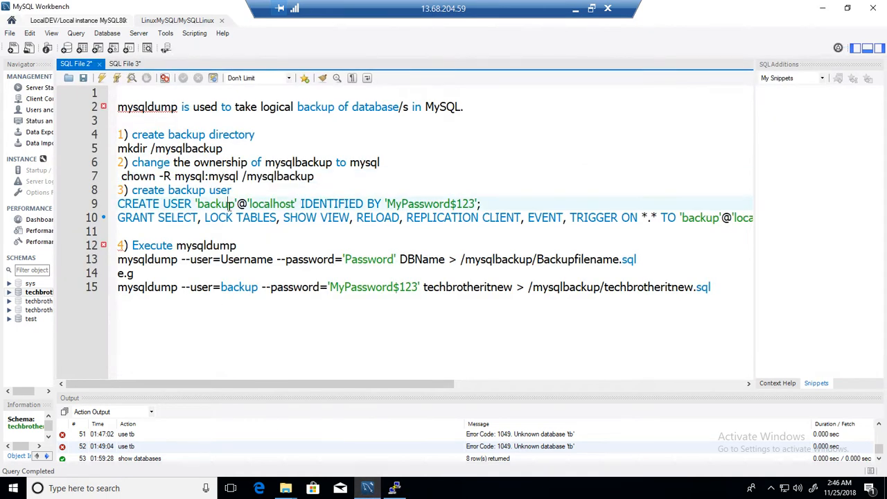
mouse_move(230, 206)
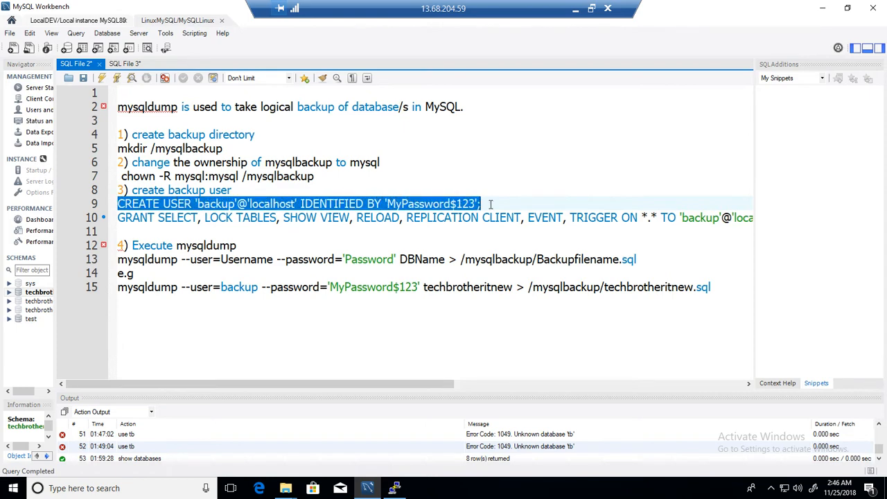
Step: Copy the CREATE USER line, clear the terminal and sign in to MySQL as root
right_click(299, 202)
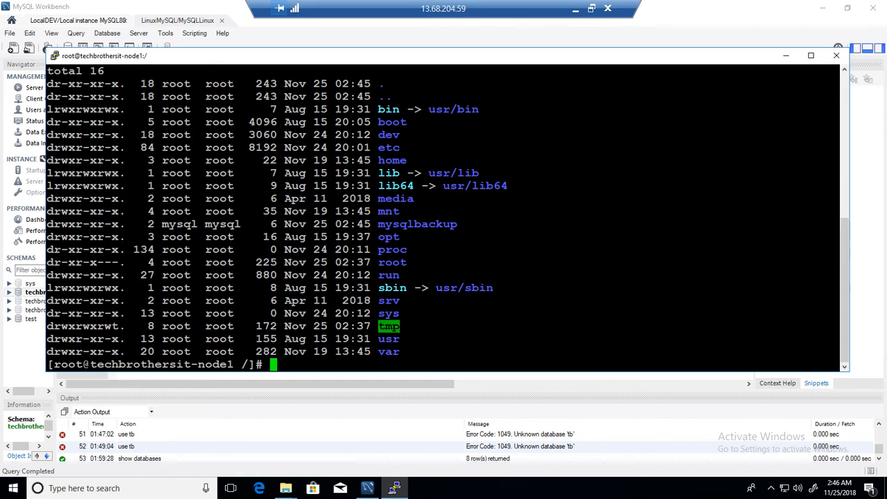
text(cle)
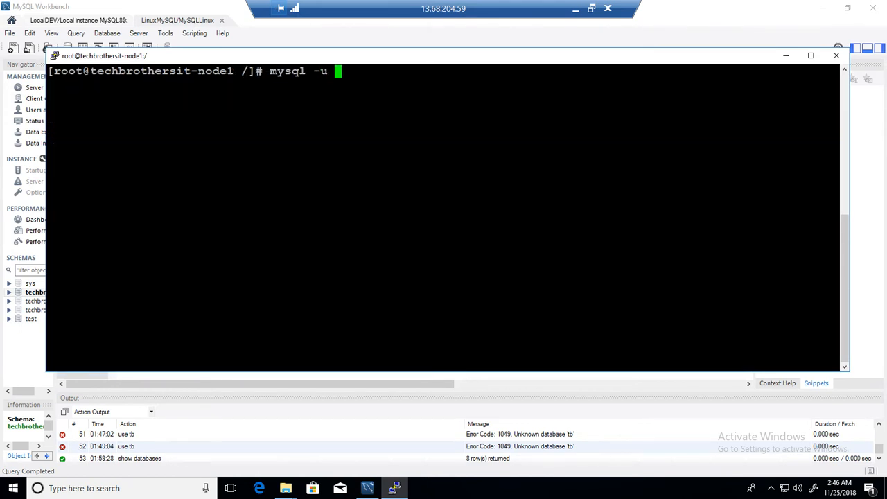
text(root -p)
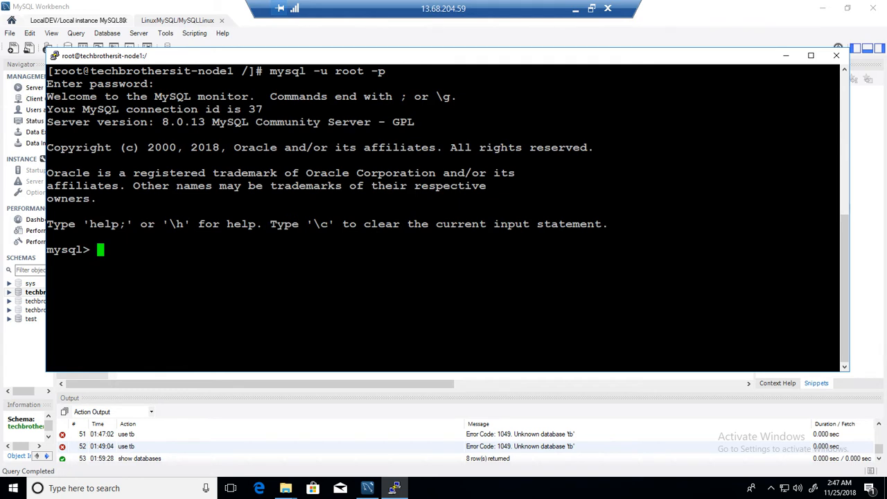
Step: Query user and host from mysql.user to see the existing accounts
text(select user,)
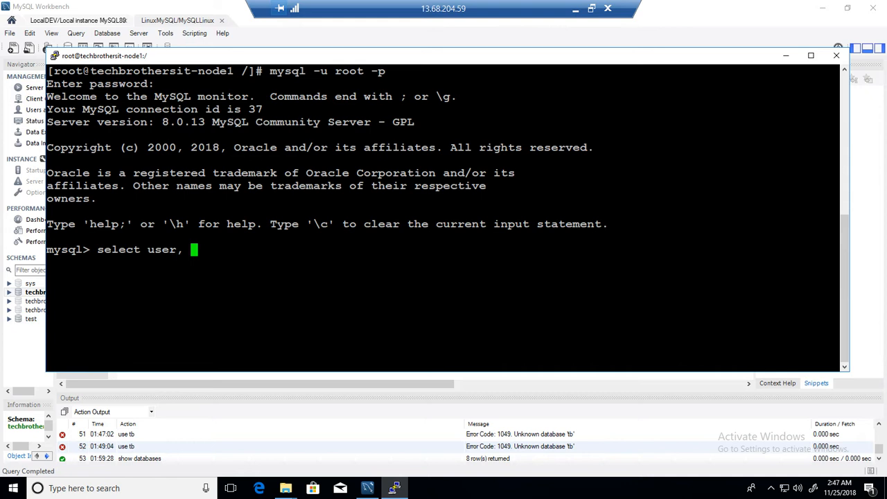
text(host)
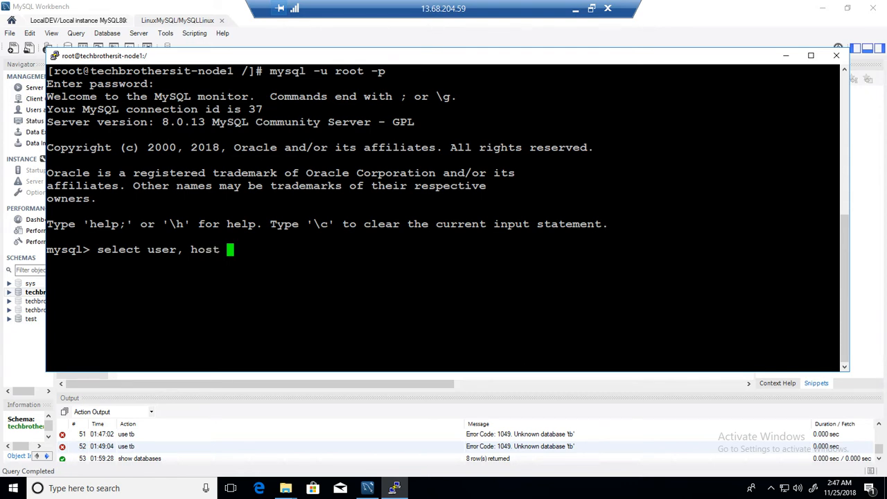
text(from mysql.user;)
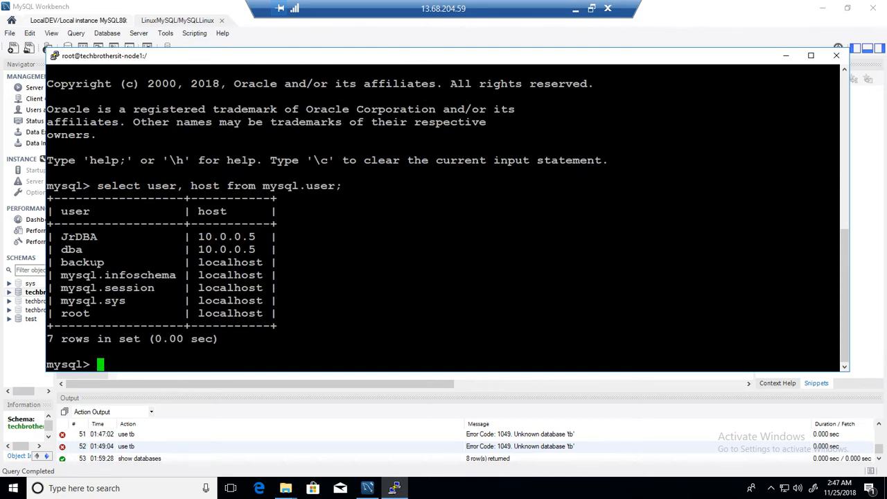
double_click(82, 262)
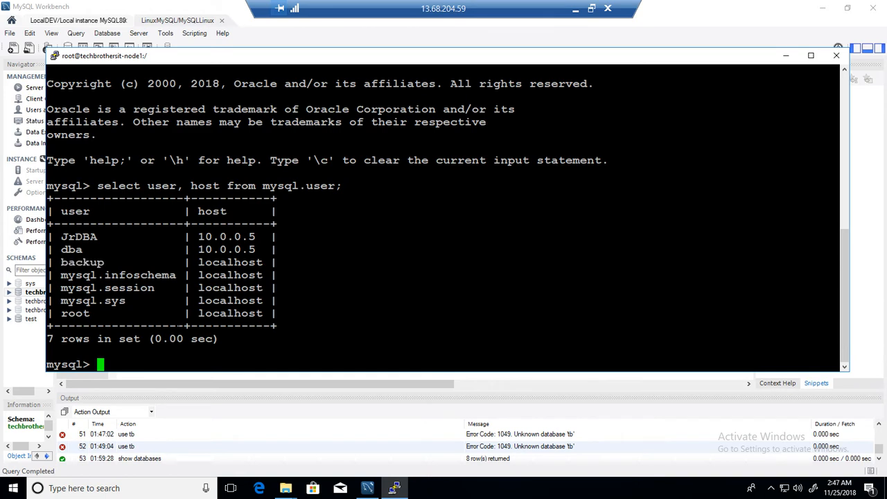
Step: Drop 'backup'@'localhost' and paste the CREATE USER statement recreating it
text(crop)
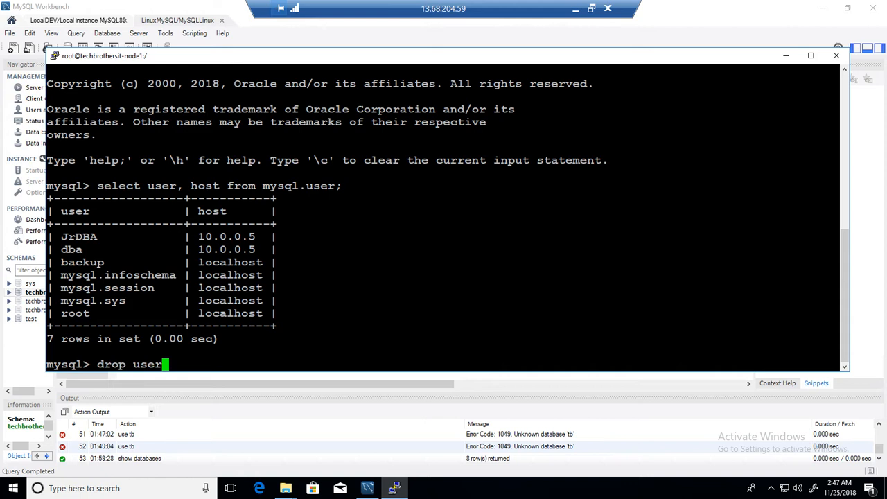
text('backup')
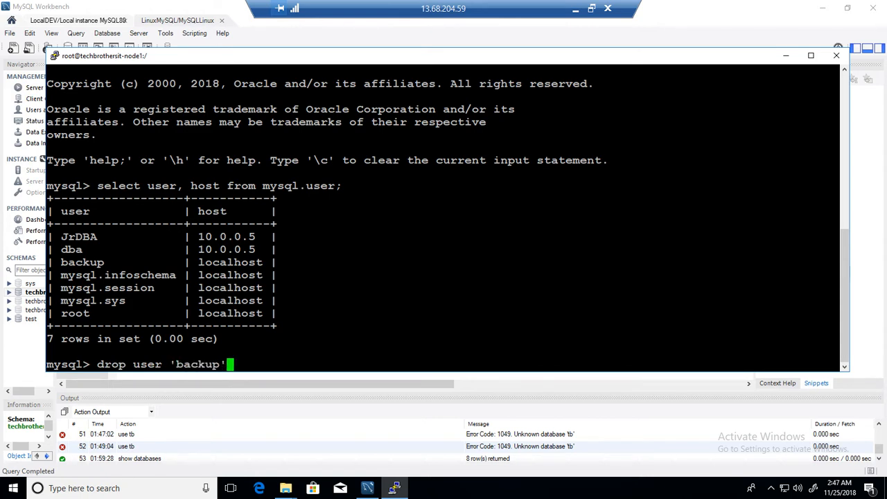
text(@'local)
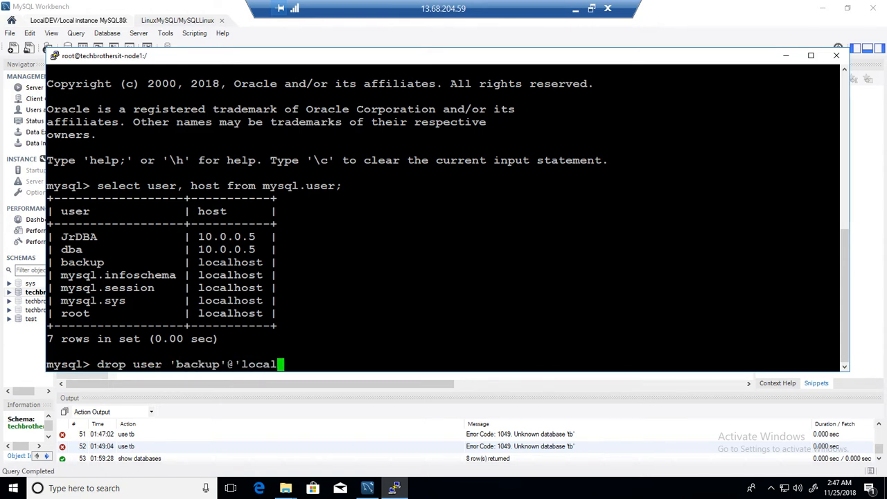
text(host';)
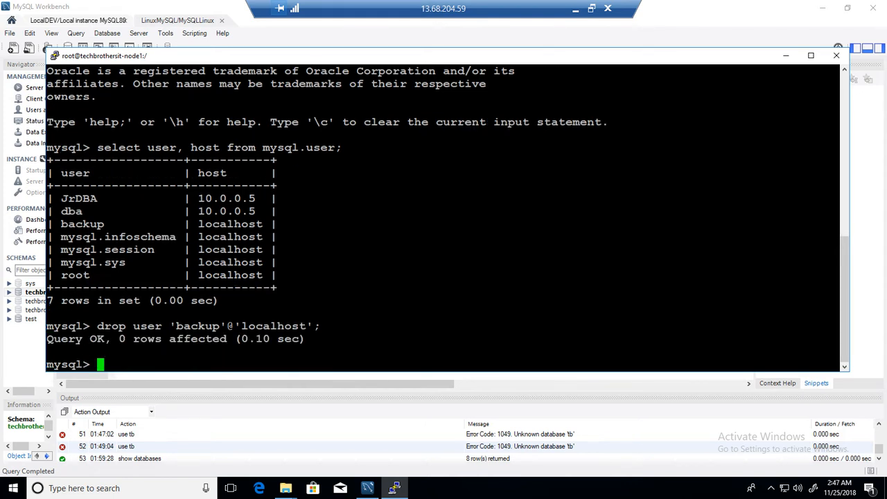
text(backup'@'localhost' IDENTIFIED BY 'MyPassword$123';)
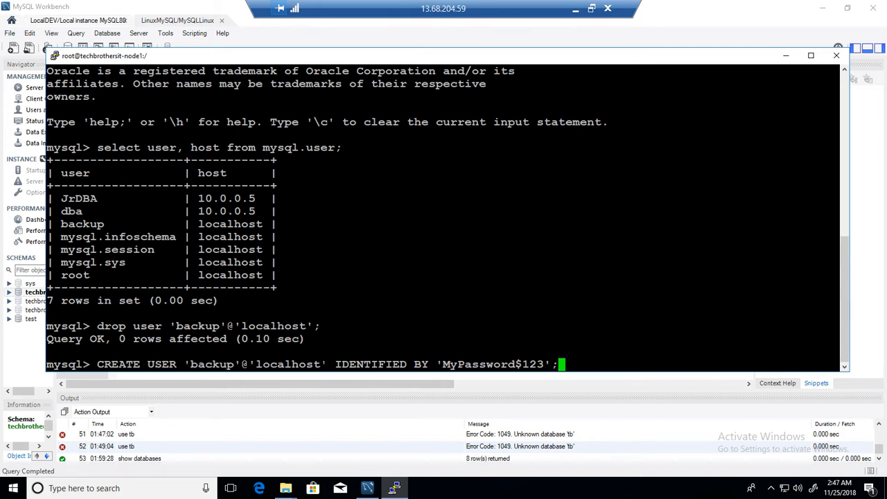
double_click(287, 363)
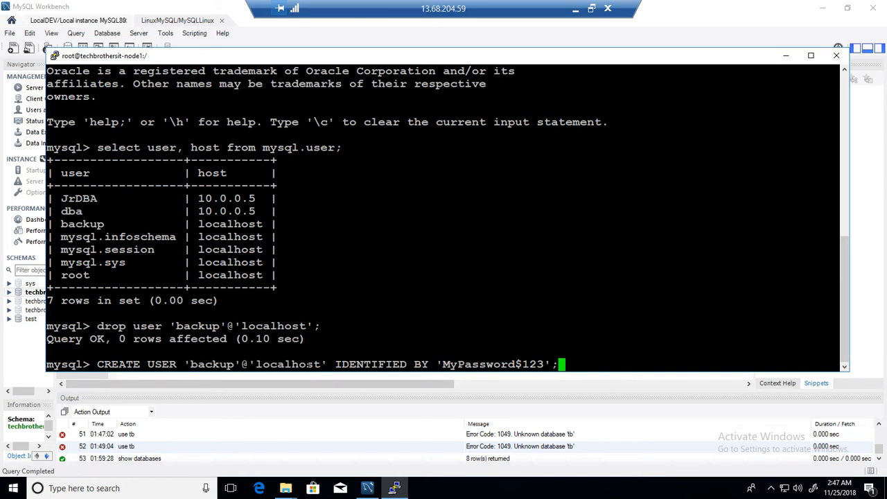
double_click(288, 363)
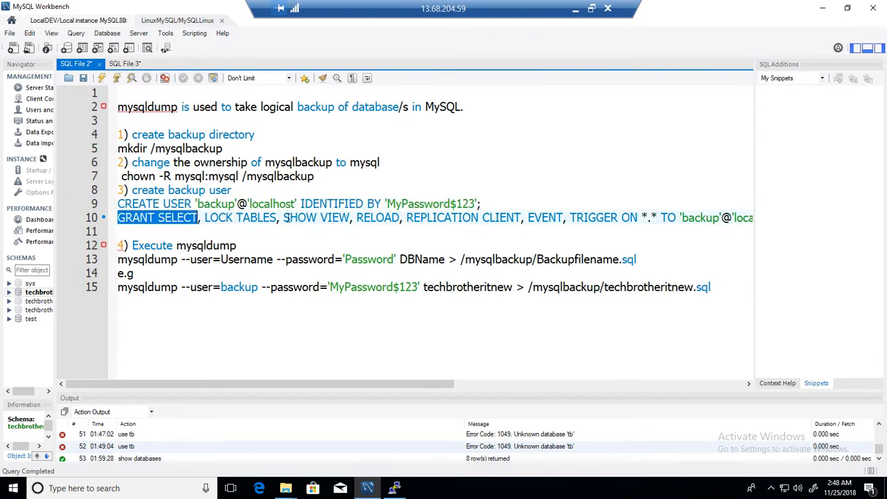
Step: Run CREATE USER, then copy and run the GRANT line for the backup user
right_click(710, 217)
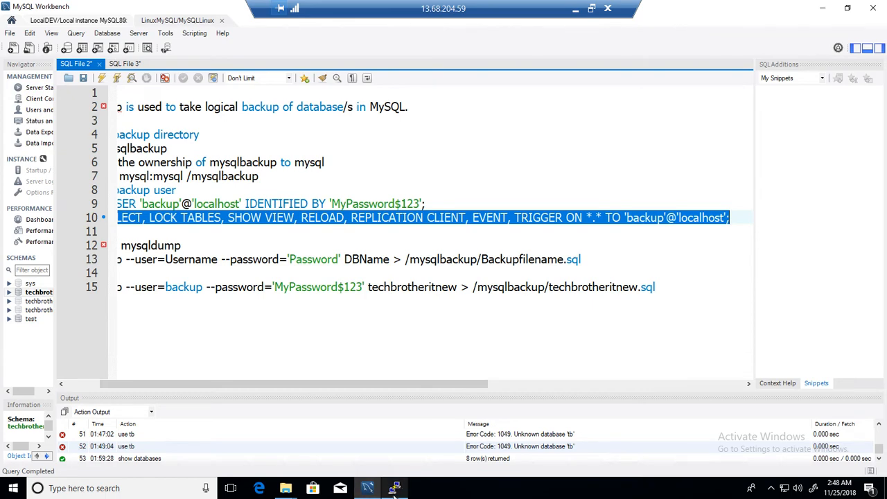
click(395, 488)
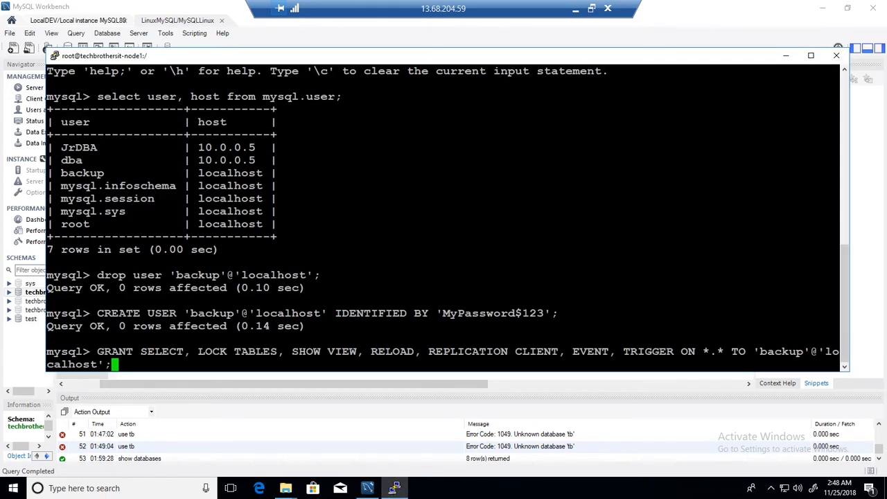
key(Return)
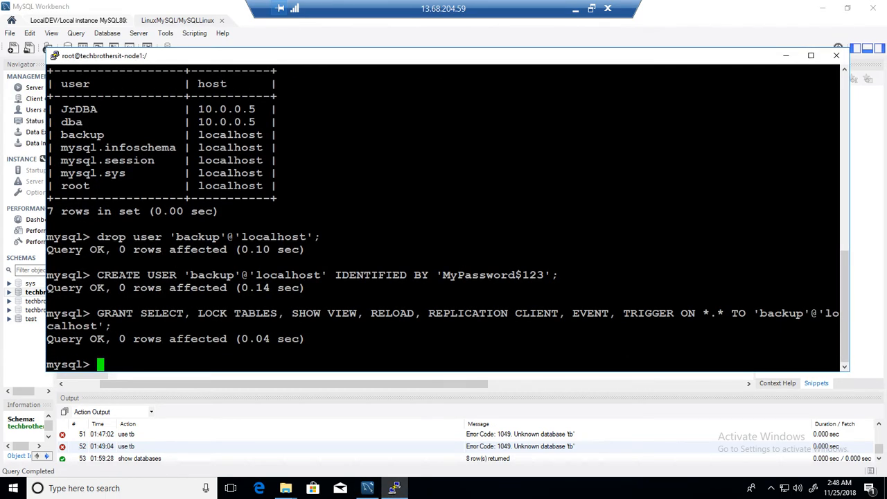
Step: Run FLUSH PRIVILEGES and return to the backup notes in Workbench
text(flush)
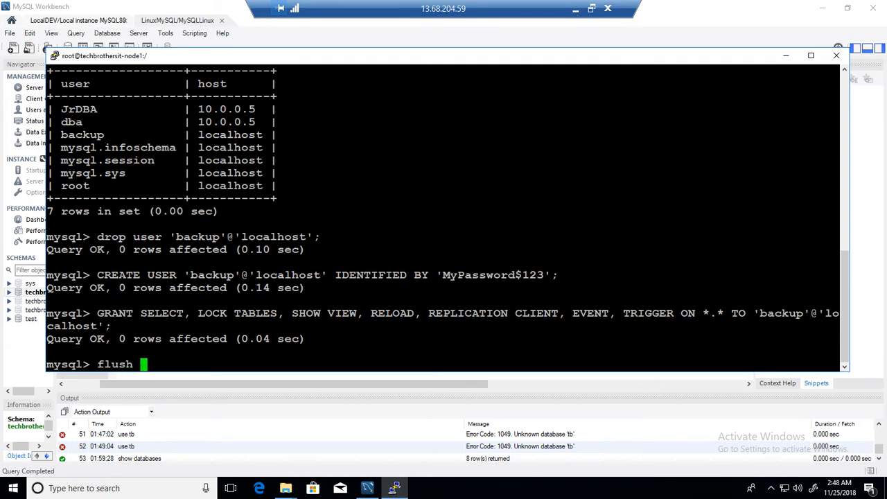
text(privileges;)
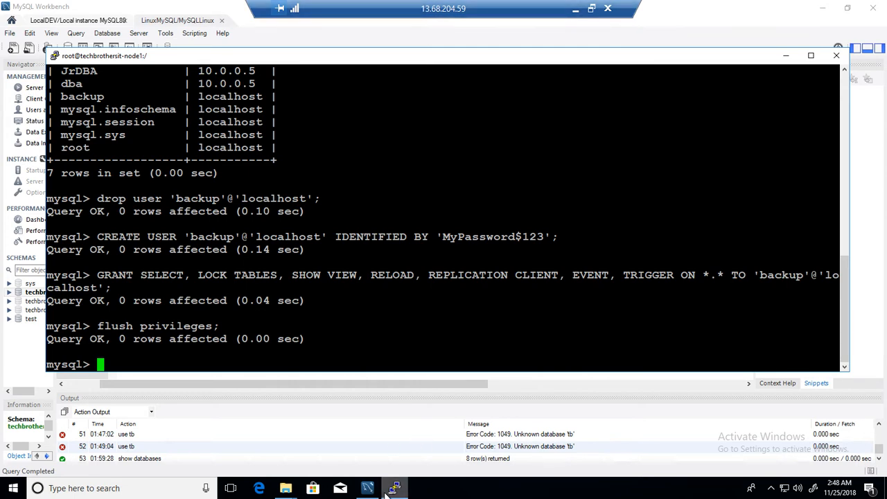
click(395, 488)
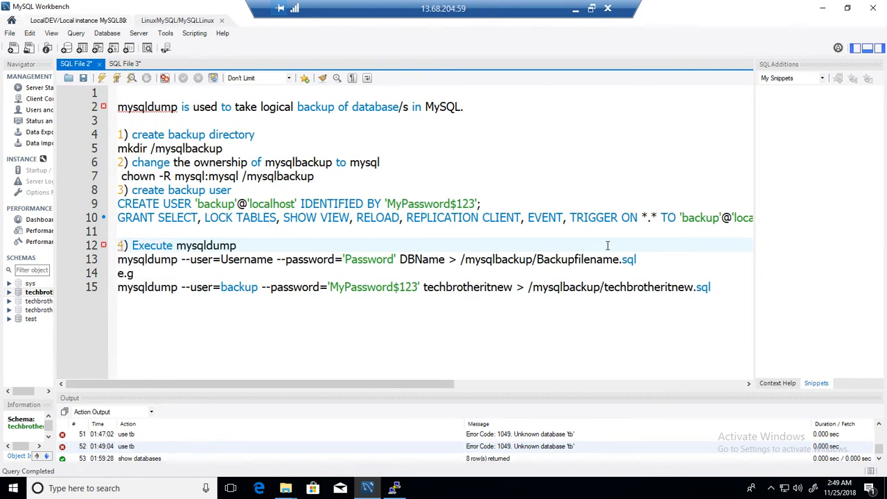
mouse_move(174, 244)
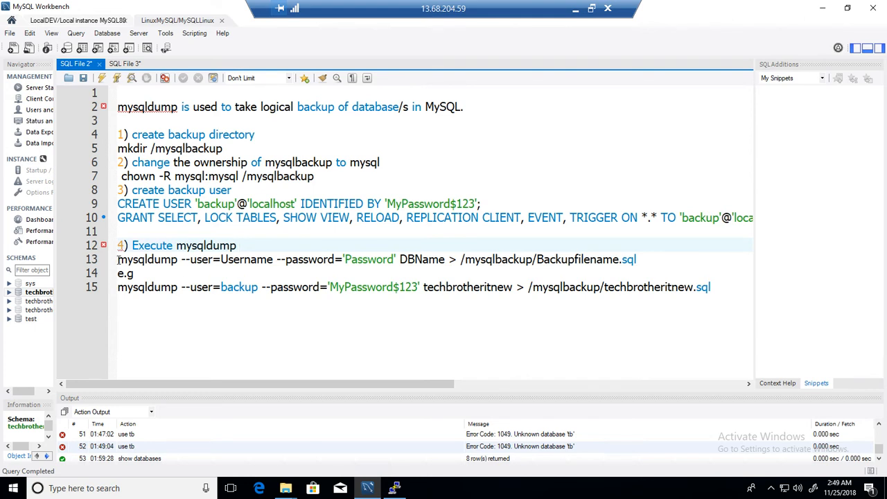
Step: Review the example mysqldump command's username and password placeholders in the notes
click(201, 259)
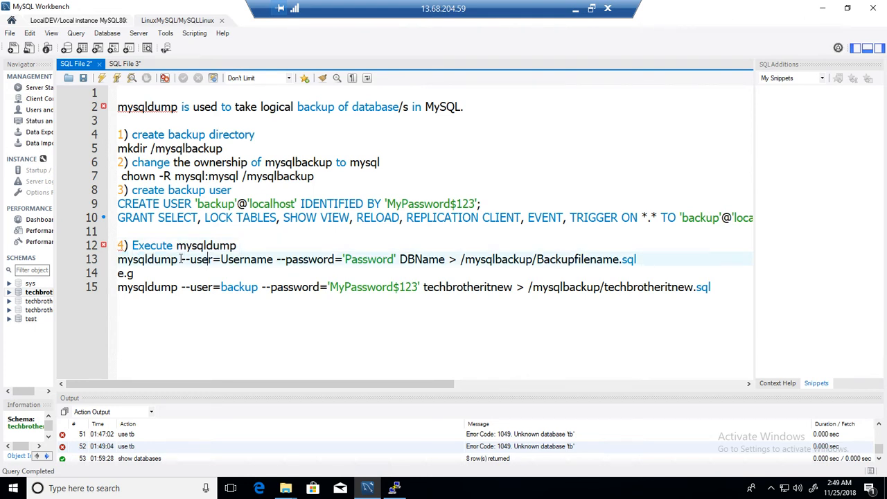
double_click(246, 259)
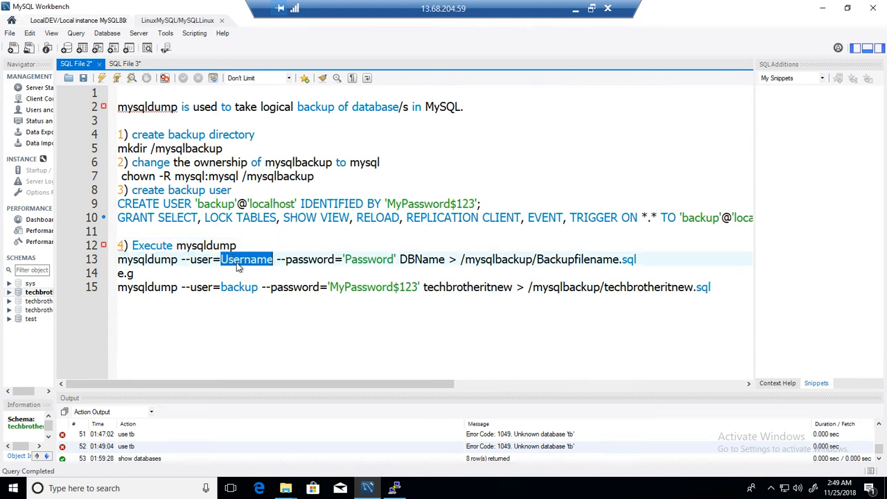
mouse_move(250, 269)
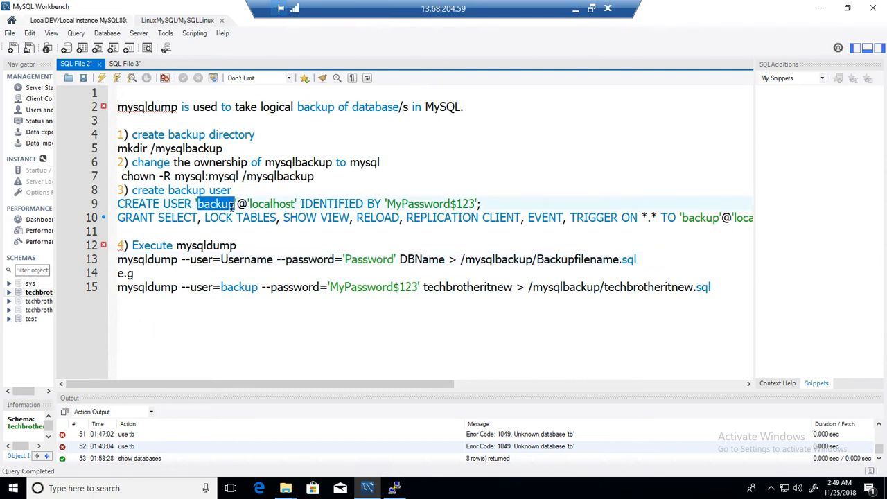
double_click(294, 287)
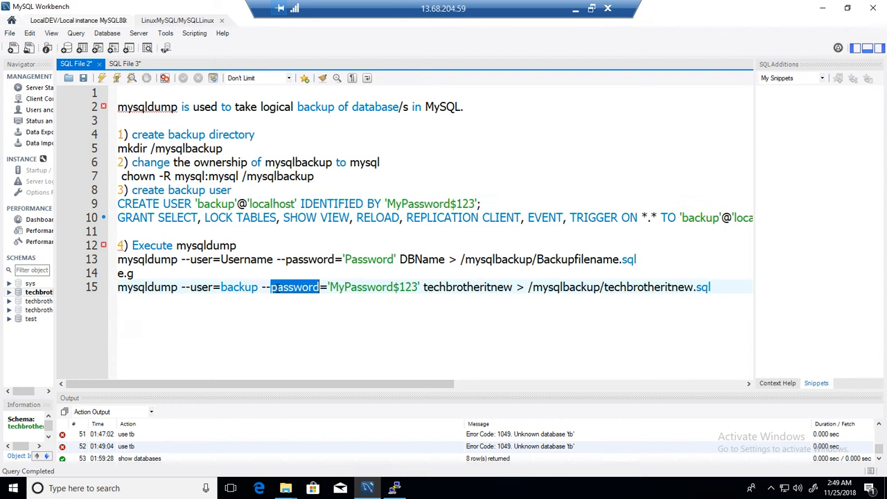
double_click(361, 287)
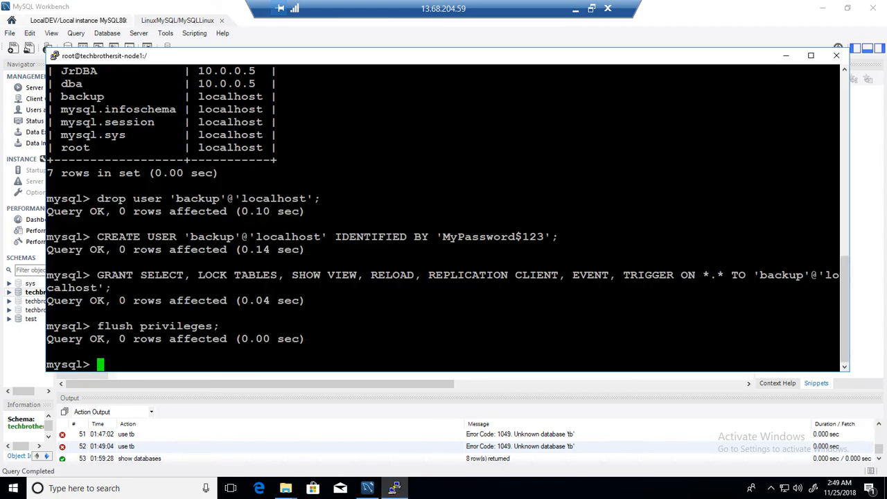
Step: Run SHOW DATABASES and match techbrotheritnew against the example's database and file names
text(show datab)
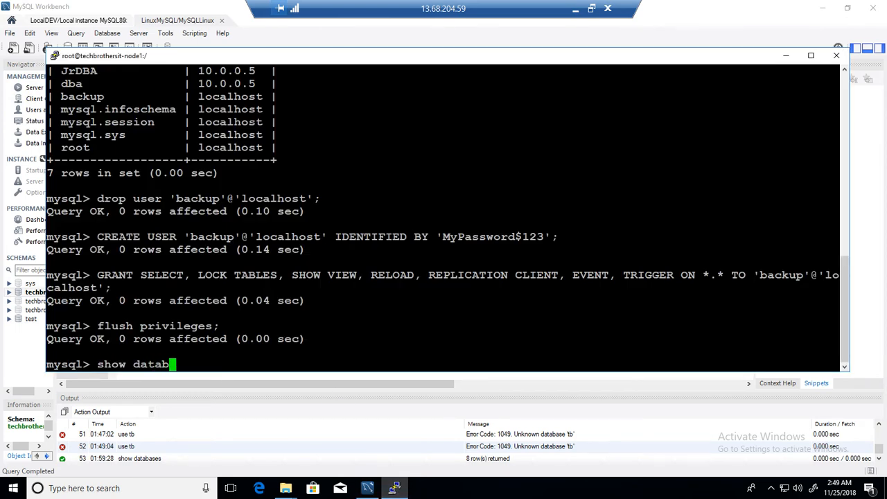
text(ases;)
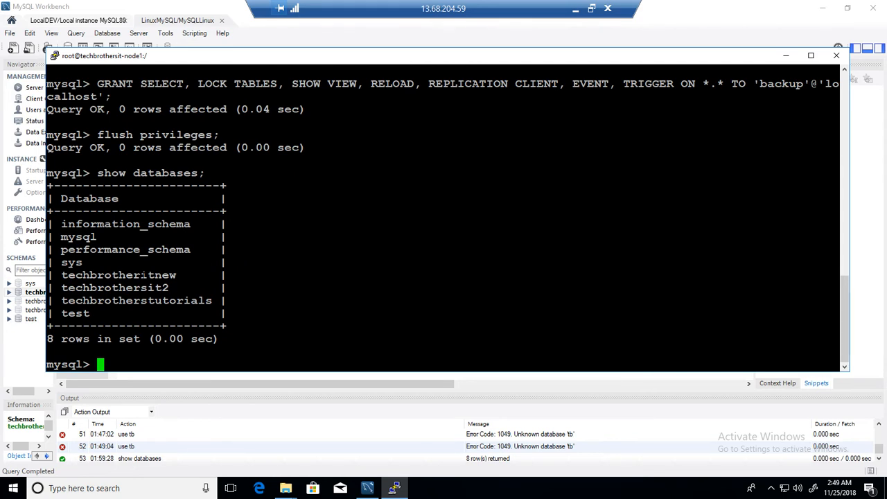
double_click(117, 274)
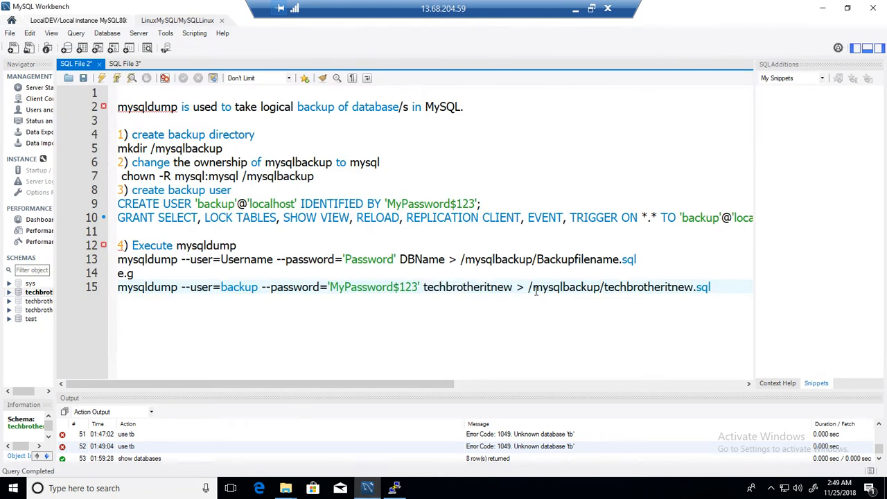
double_click(566, 287)
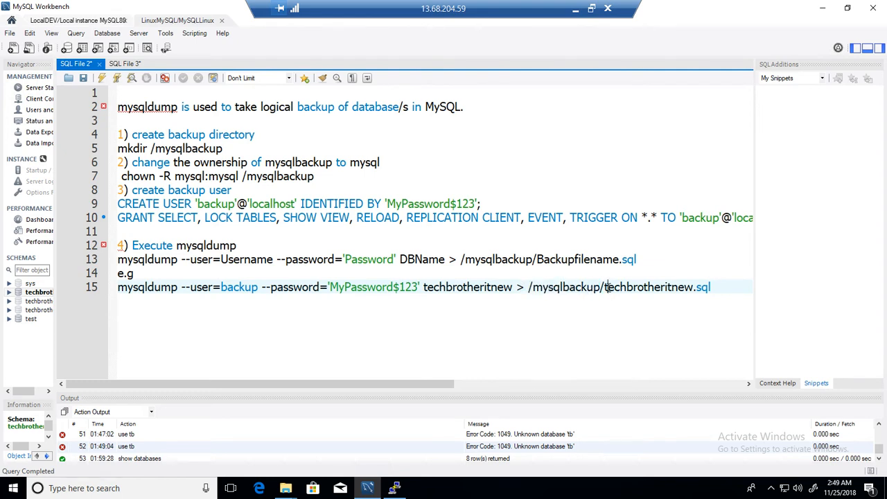
double_click(647, 287)
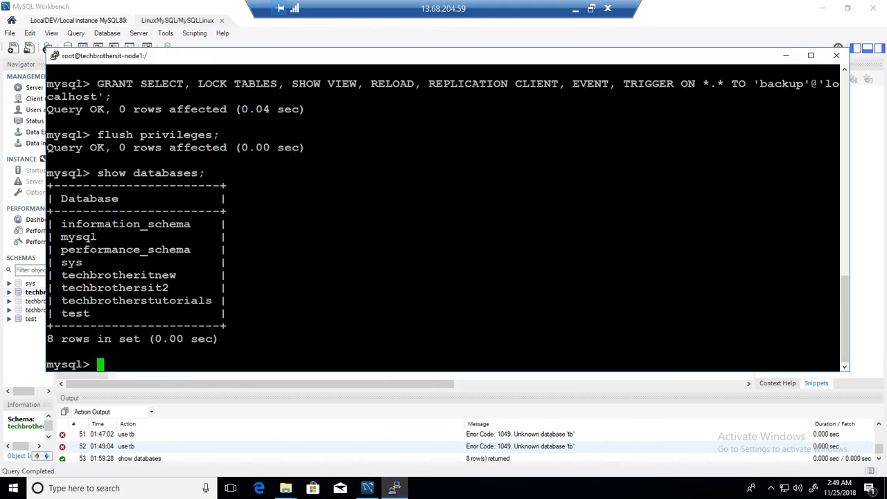
Step: Exit MySQL and run mysqldump as backup with inline password into /mysqlbackup/techbrotheritnew.sql
text(exit)
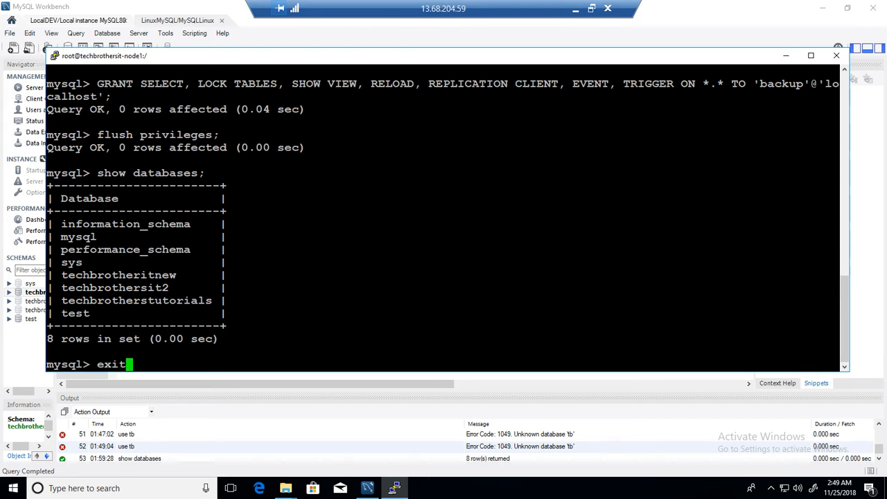
text(clear)
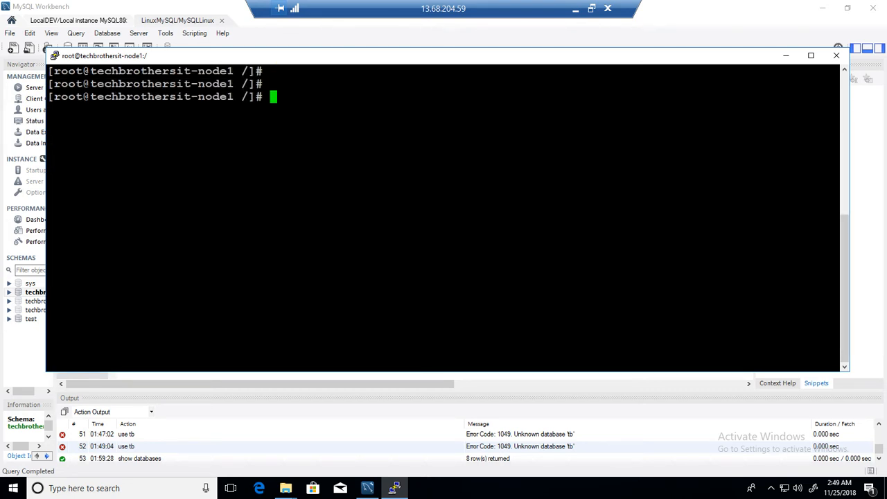
text(mysqldump --user=backup --password='MyPassword$123' techbrotheritnew > /mysqlbackup/techbrotheritnew.sql)
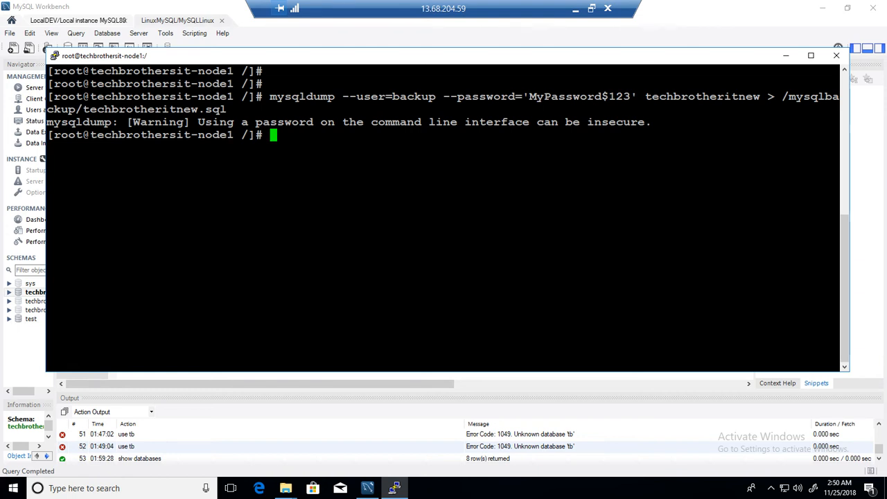
Step: Note the insecure-password warning and rerun the dump with -p, entering the password at the prompt
drag(444, 97, 631, 97)
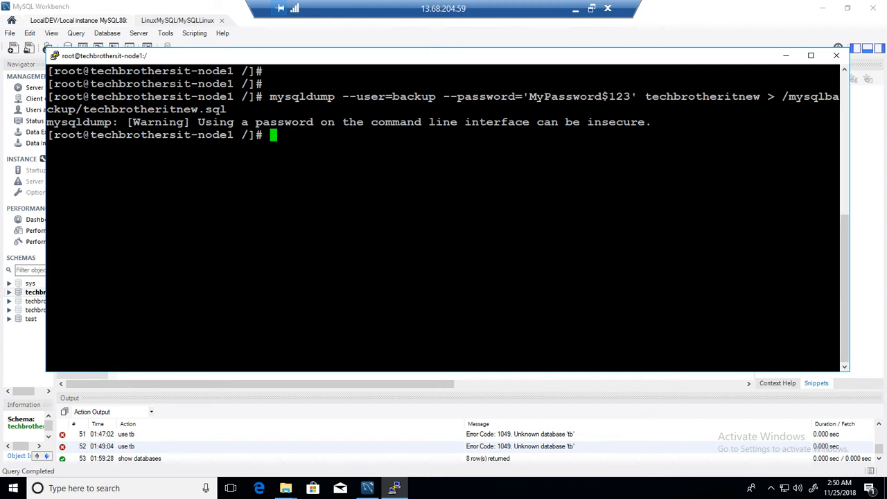
text(clear)
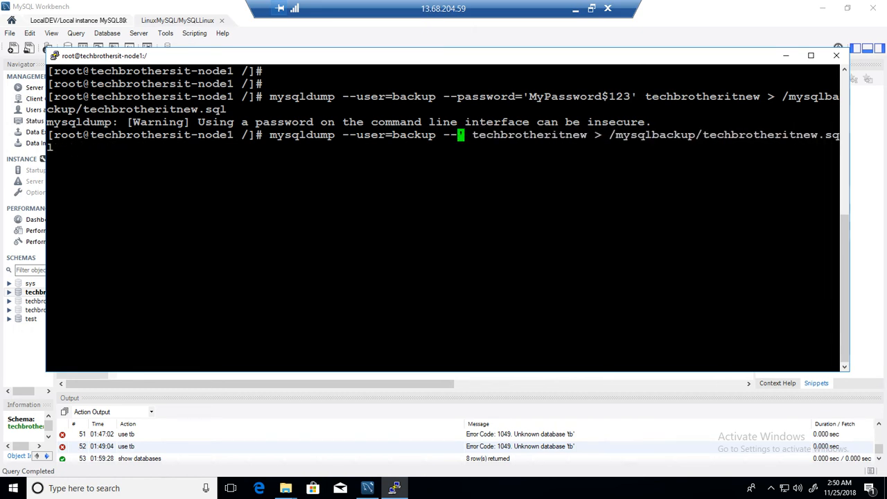
text(p)
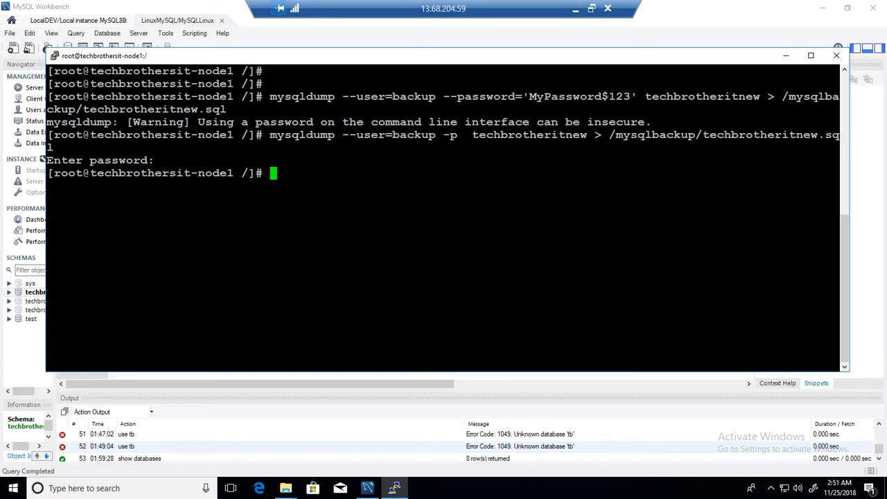
Step: Move into /mysqlbackup and confirm techbrotheritnew.sql is about 5.3M with ls -la and du -ach
text(pwd)
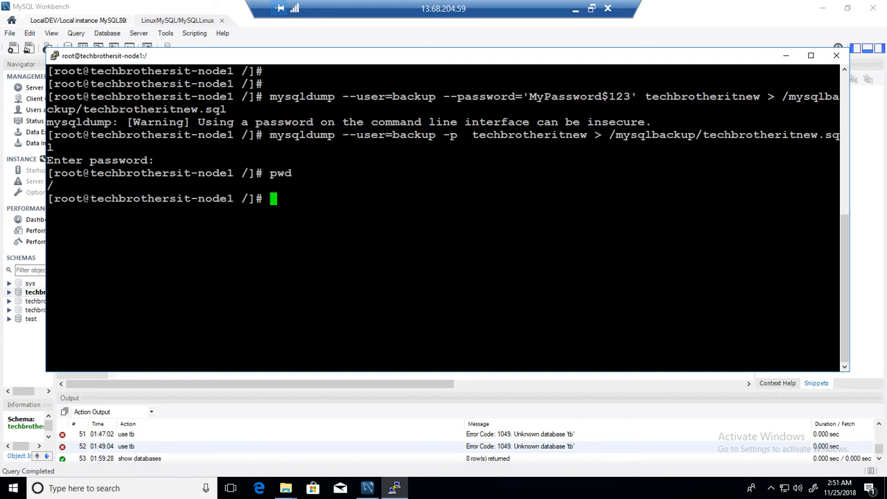
text(cd mysqlbackup/)
text(ls -la)
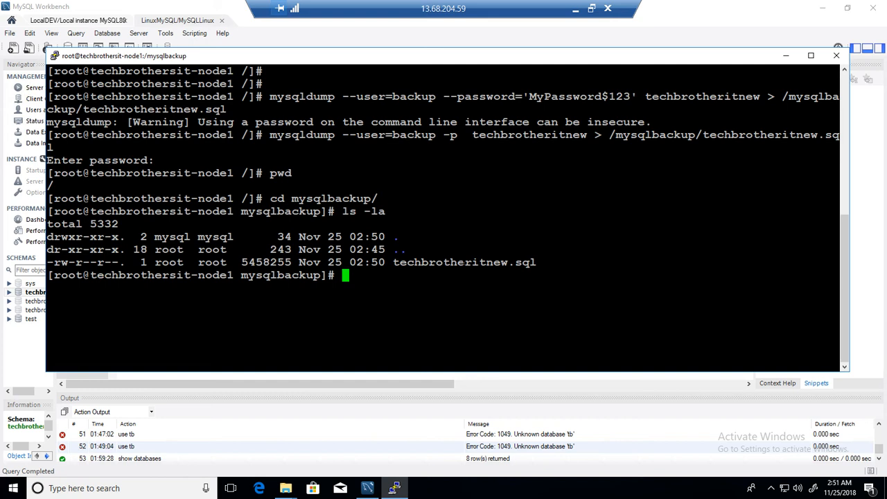
double_click(266, 262)
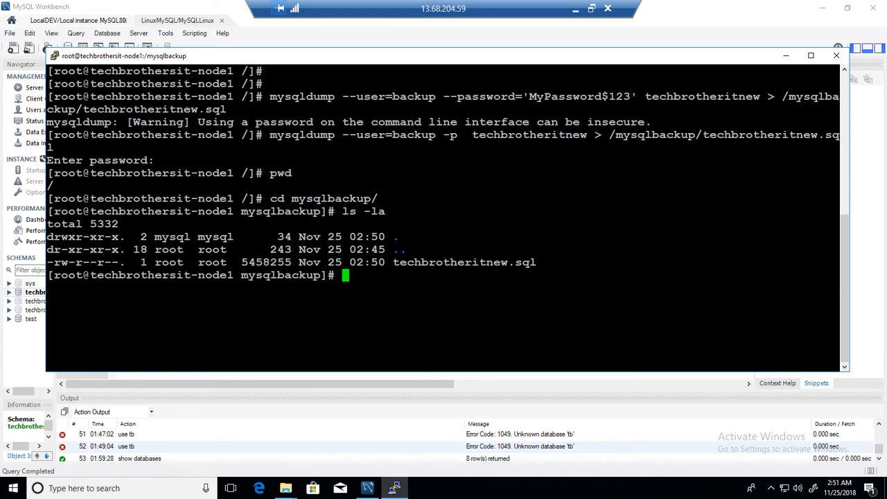
text(du -ach)
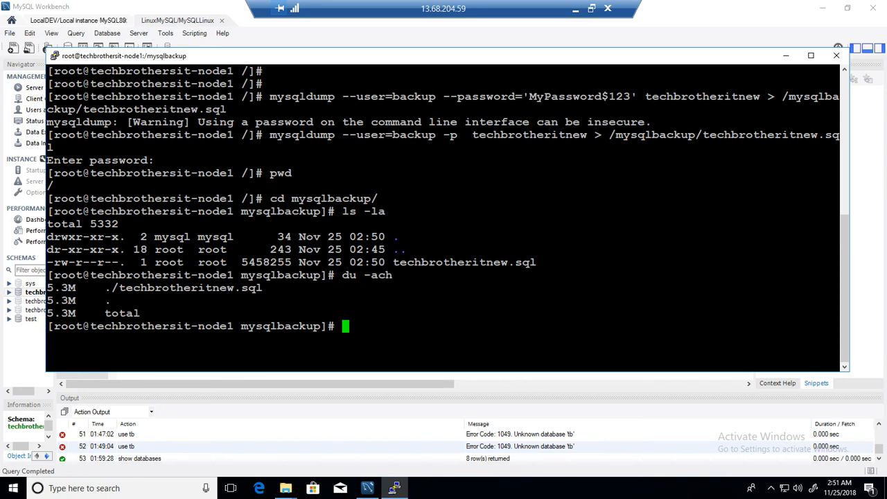
text(cat t)
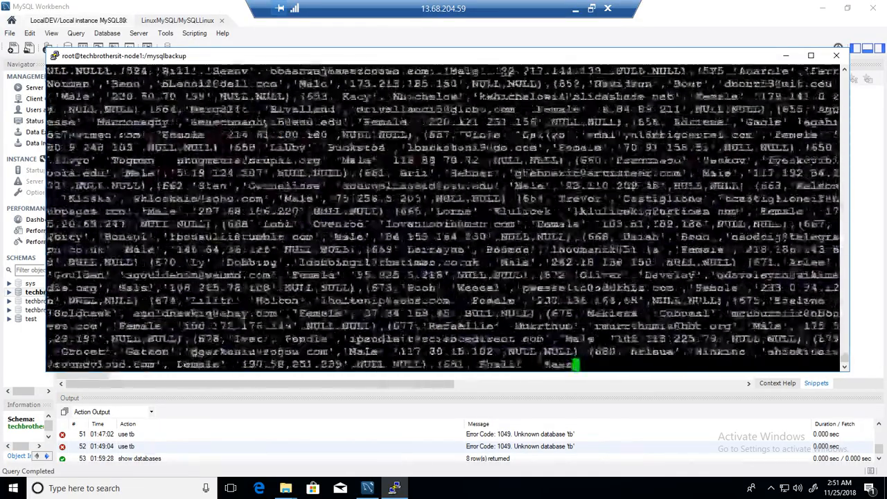
Step: Scroll through the cat output of techbrotheritnew.sql to the 'Dump completed' line
scroll(down, 3)
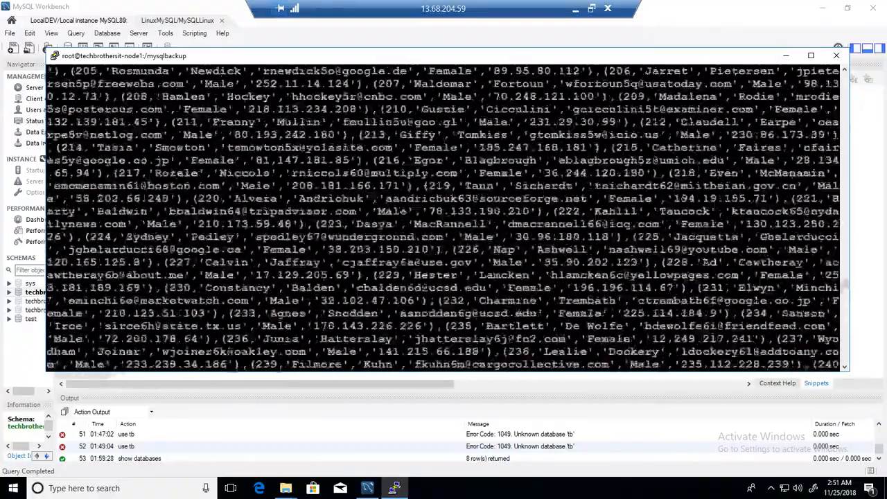
scroll(down, 3)
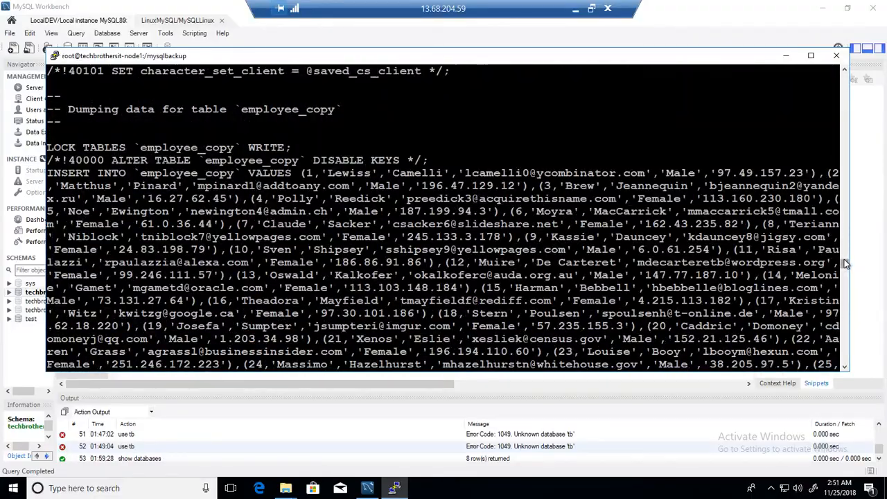
scroll(down, 3)
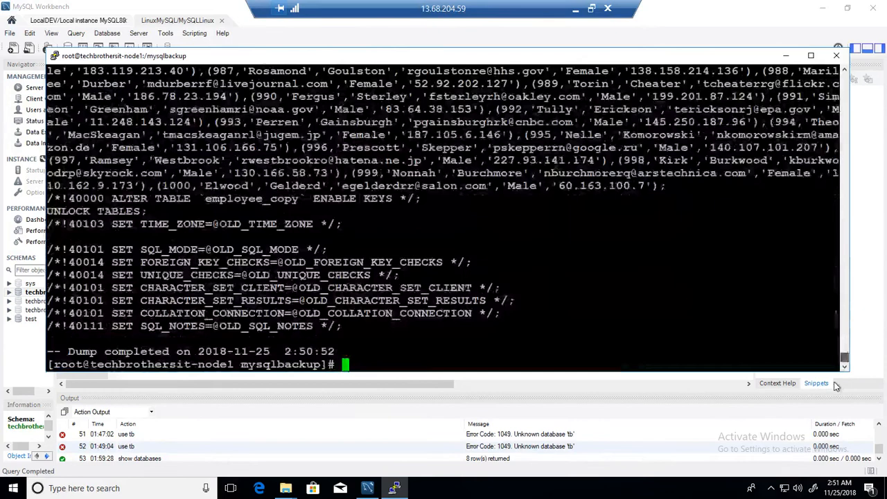
Step: Run cat techbrotheritnew.sql | grep create and review the matching statements
text(cat techbrotheritnew.sql  | grep)
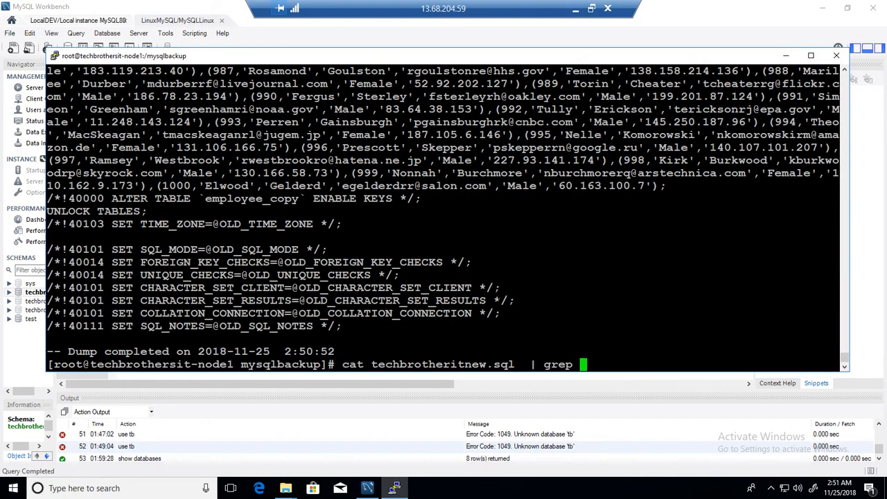
text(create)
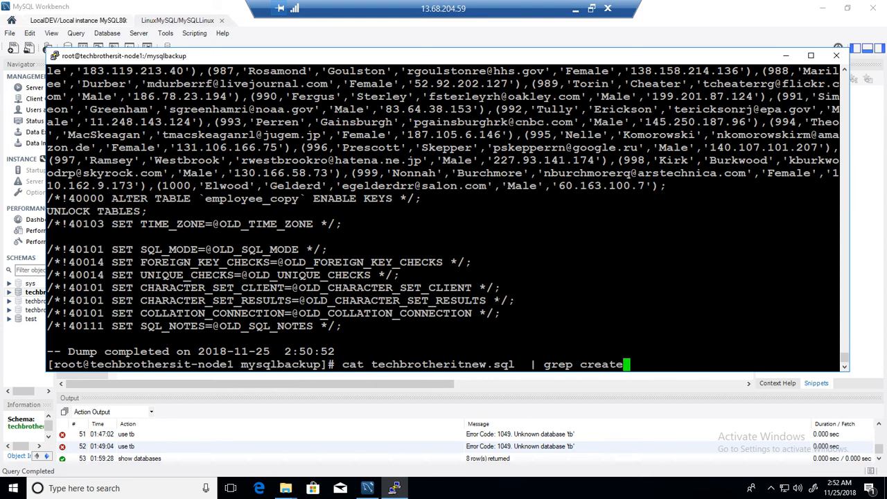
key(Return)
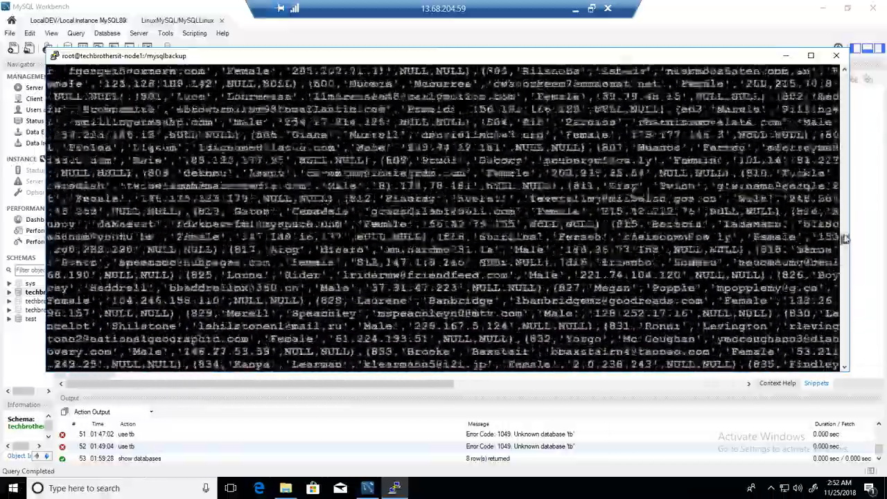
scroll(down, 3)
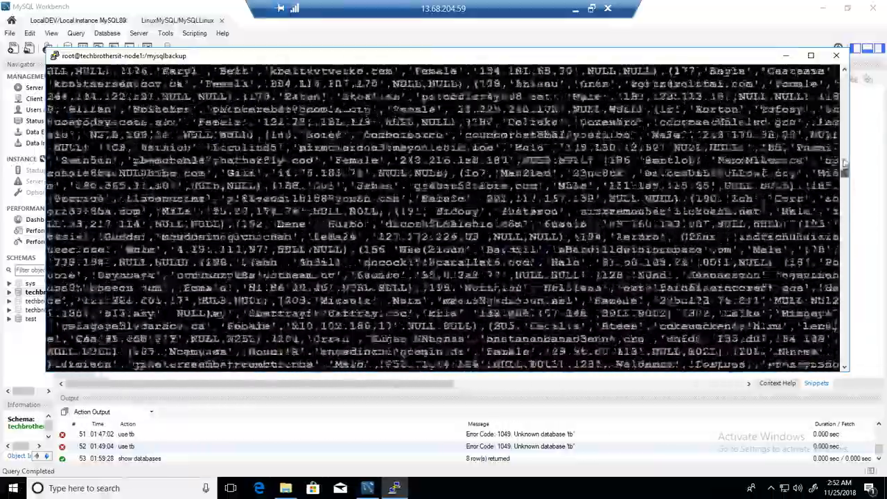
scroll(down, 3)
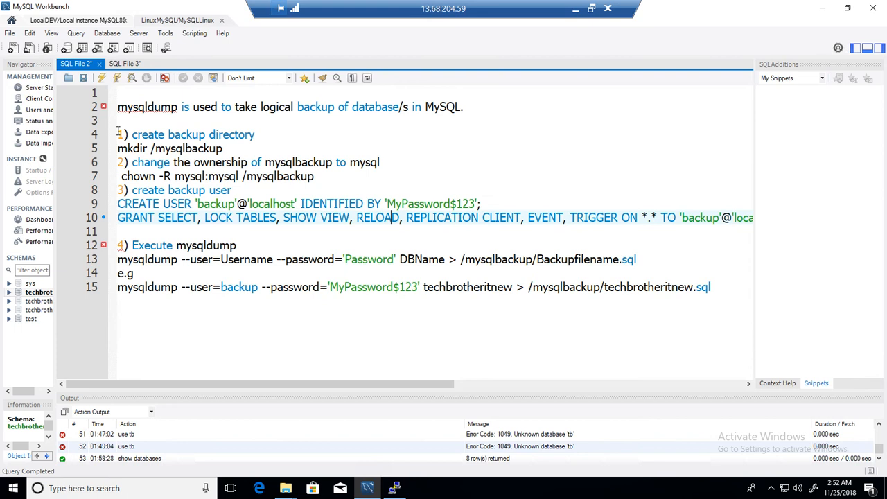
drag(118, 134, 754, 225)
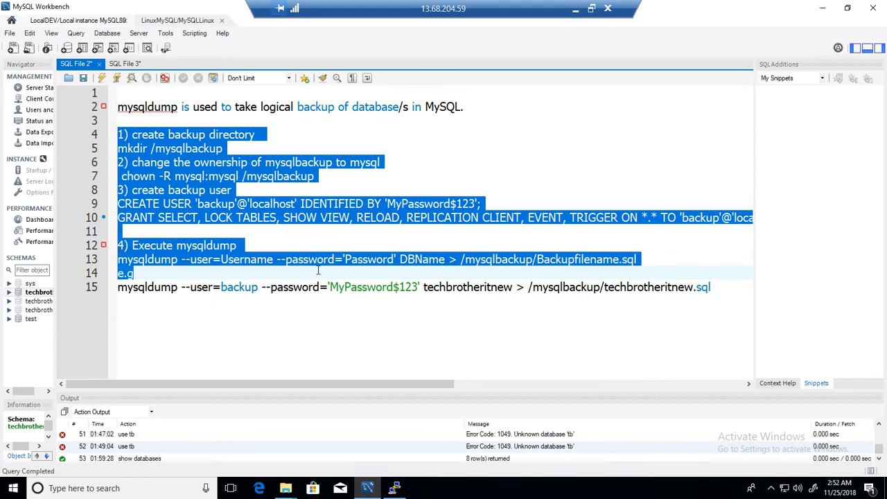
click(710, 287)
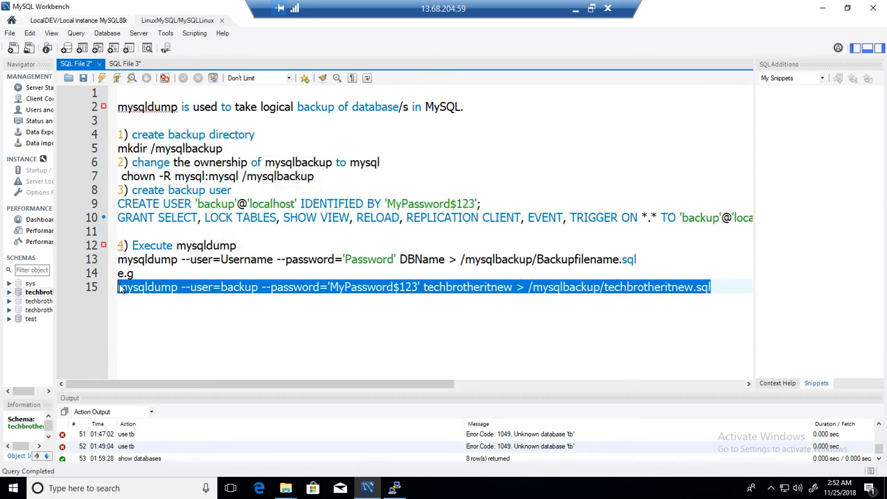
mouse_move(139, 291)
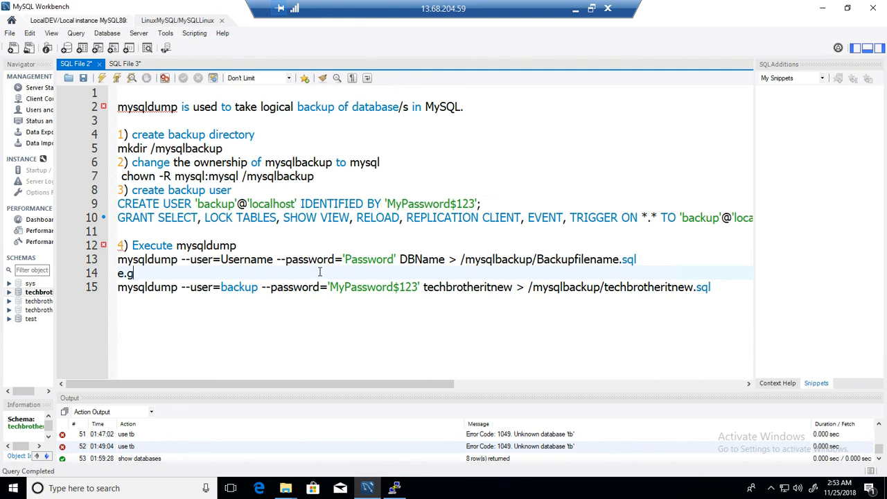
double_click(147, 287)
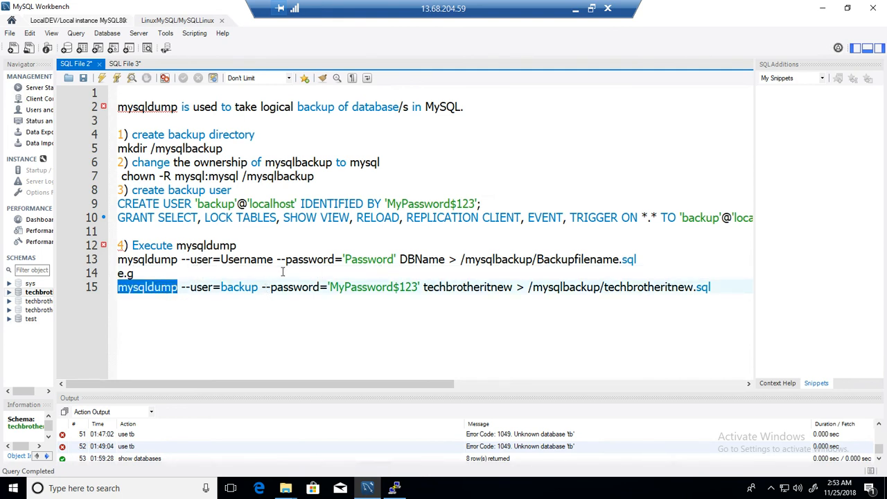
click(166, 287)
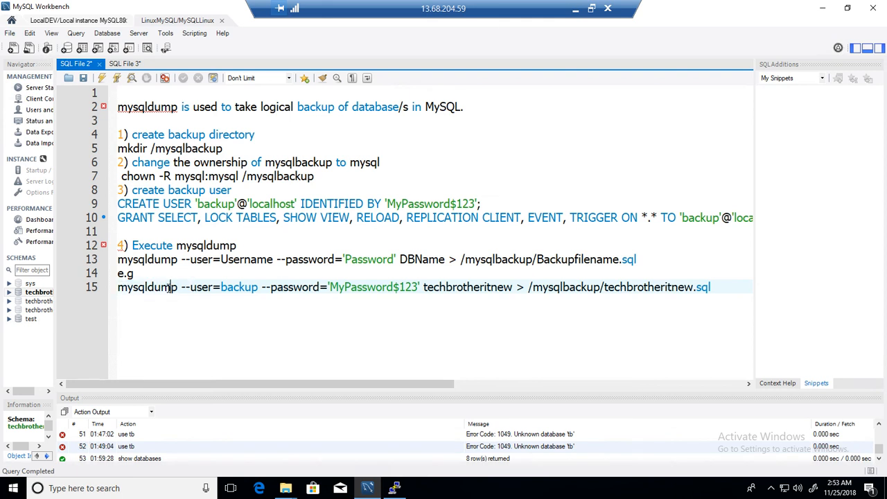